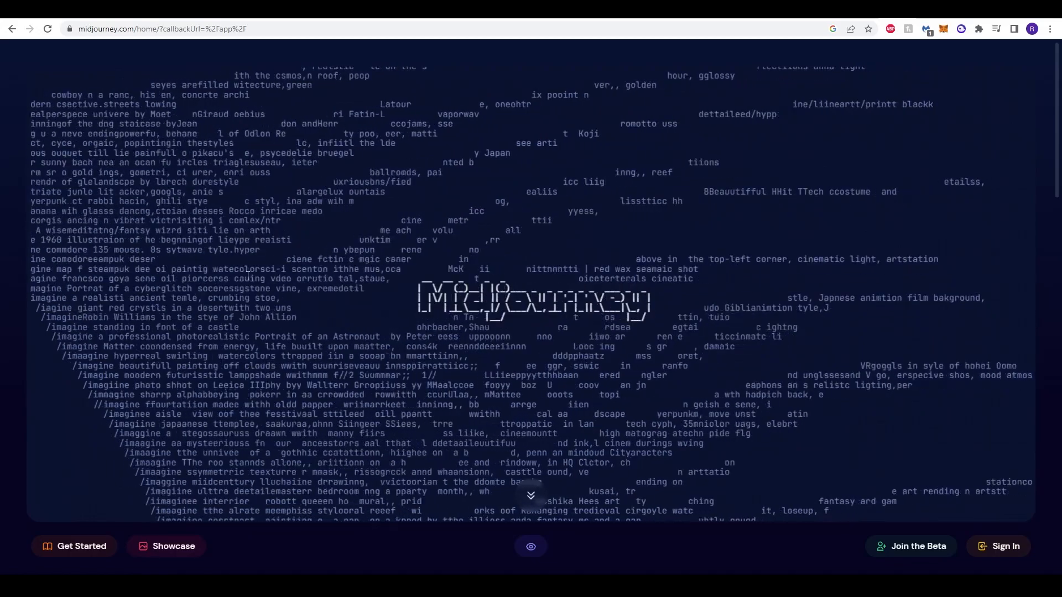
Step: Send the /imagine prompt for a photorealistic boho poster mockup and open the upscaled result
scroll("down", 3)
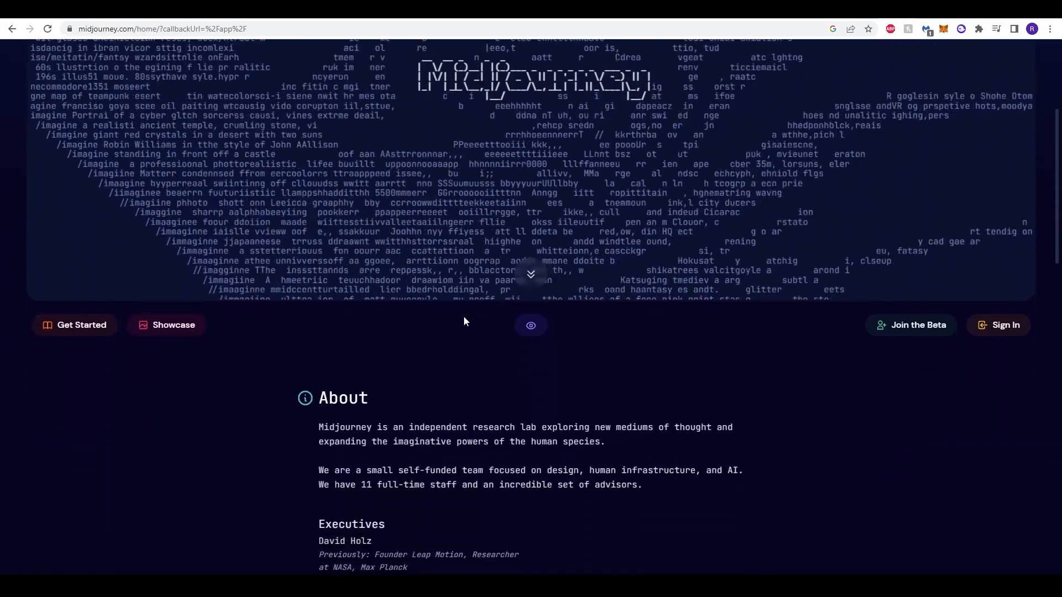
scroll("down", 3)
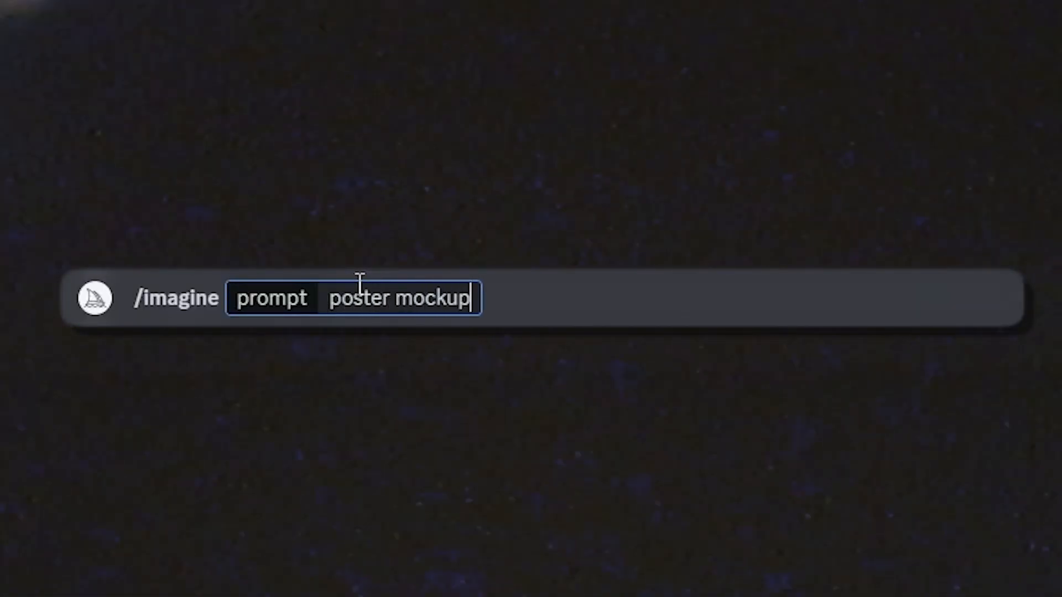
type(", photore")
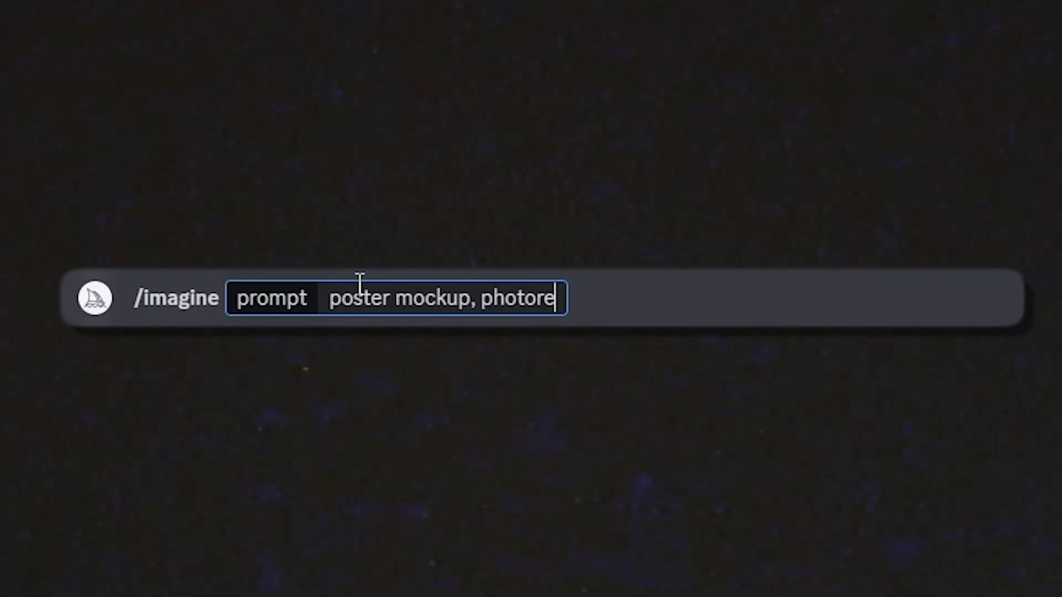
type("alistic,")
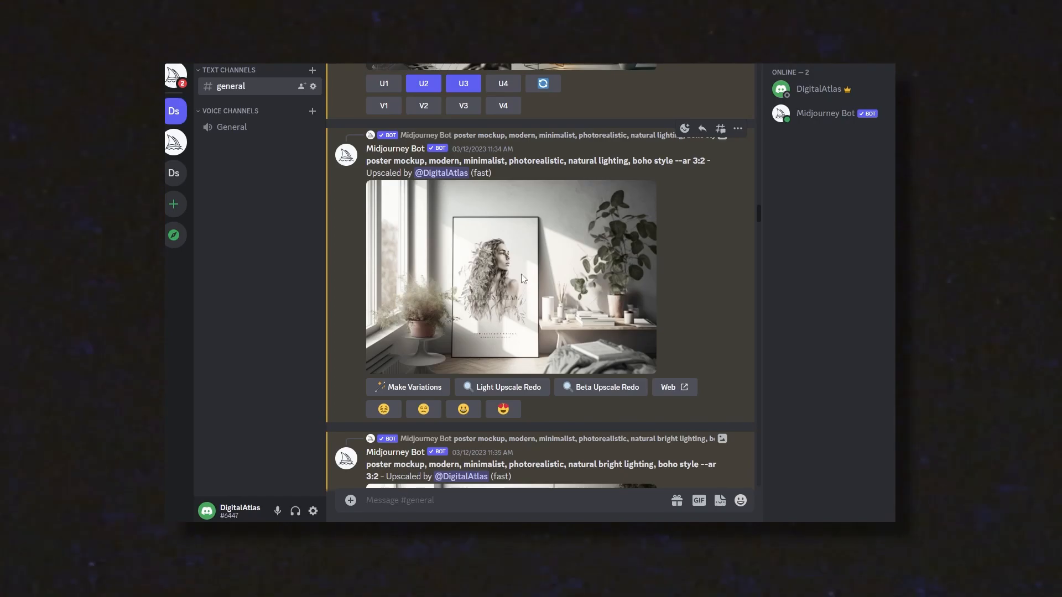
left_click(366, 587)
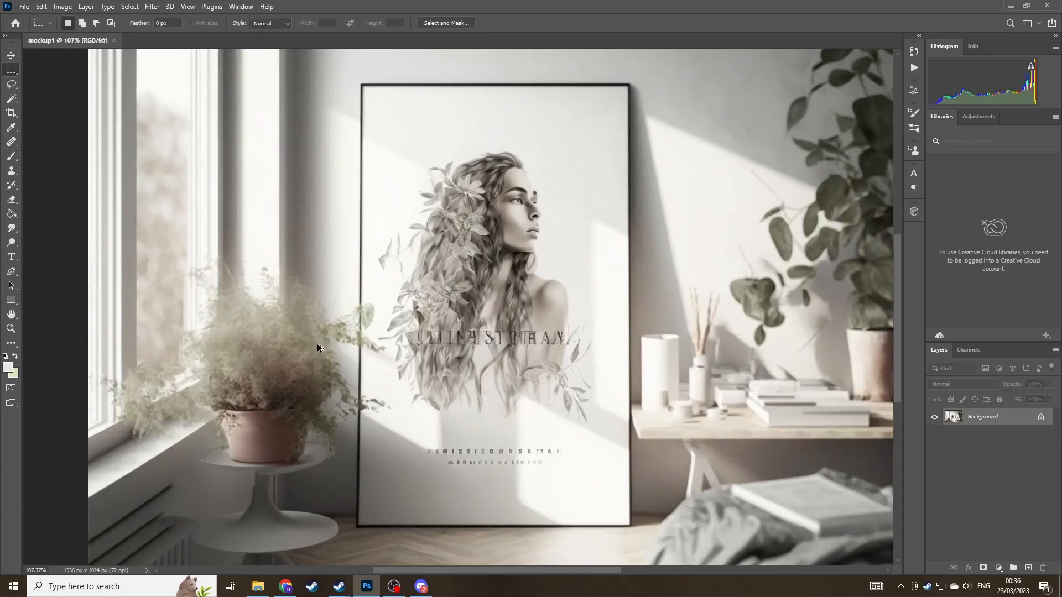
Step: Content-Aware Fill the small caption lines beneath the portrait so the poster area is blank there
key("ctrl+plus")
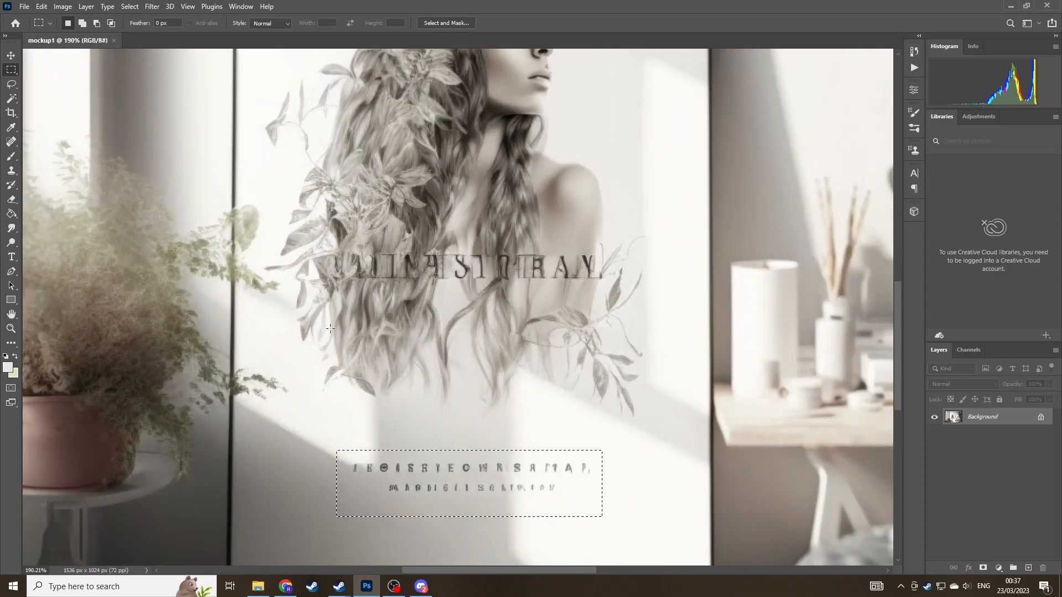
left_click(41, 6)
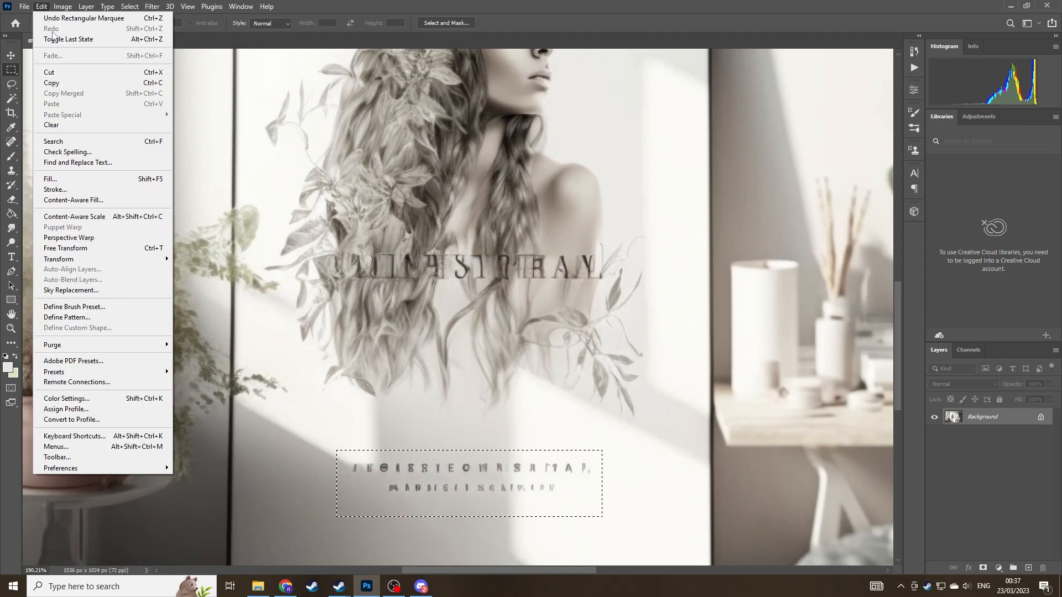
left_click(50, 179)
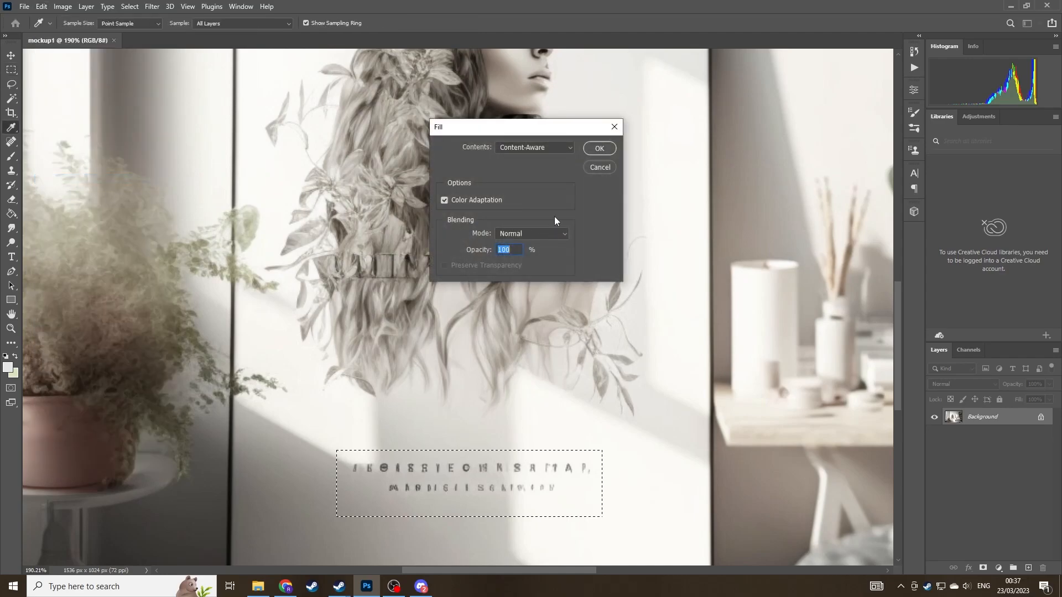
left_click(598, 148)
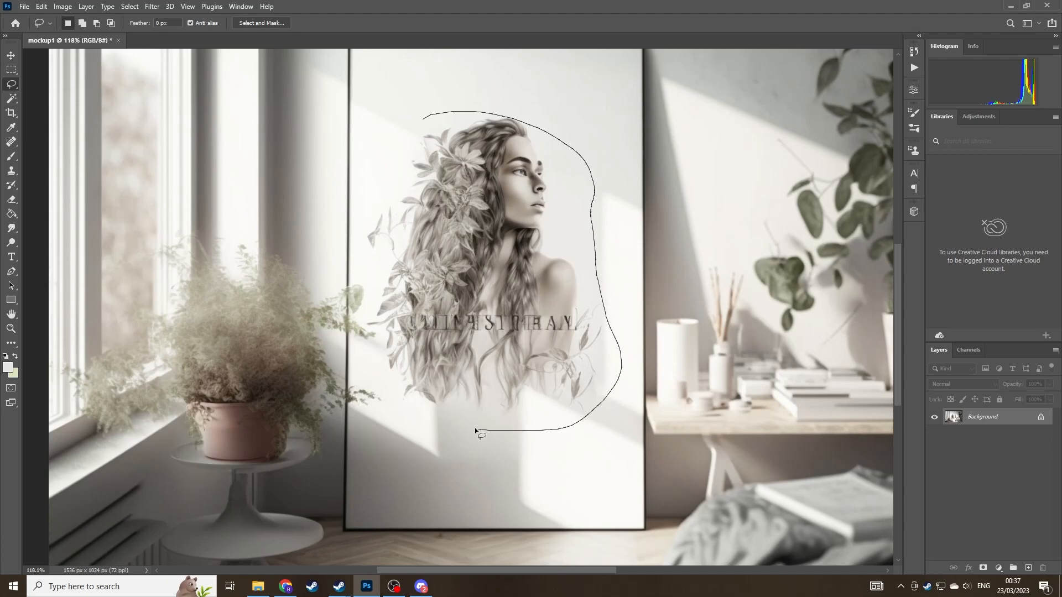
Step: Lasso the woman portrait and title and Content-Aware Fill them away, repeating on leftover traces
left_click_drag(482, 435, 411, 135)
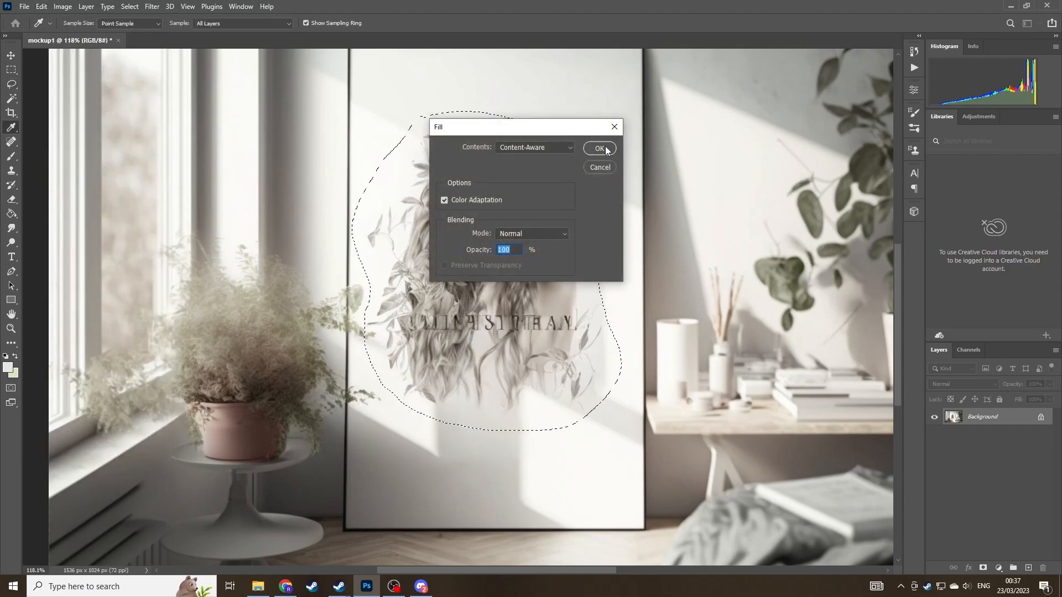
left_click(598, 148)
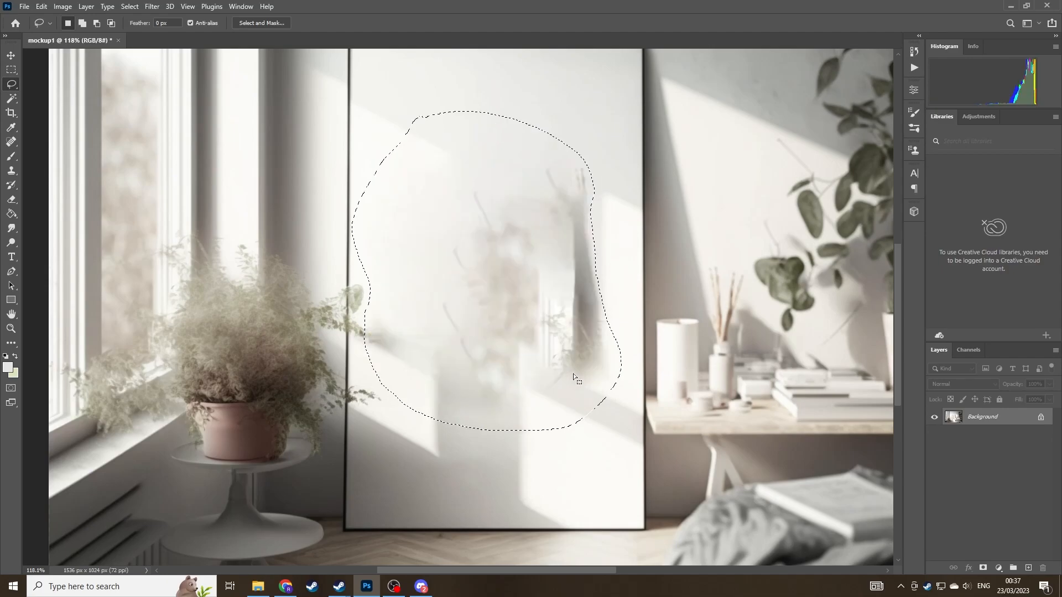
key("ctrl+d")
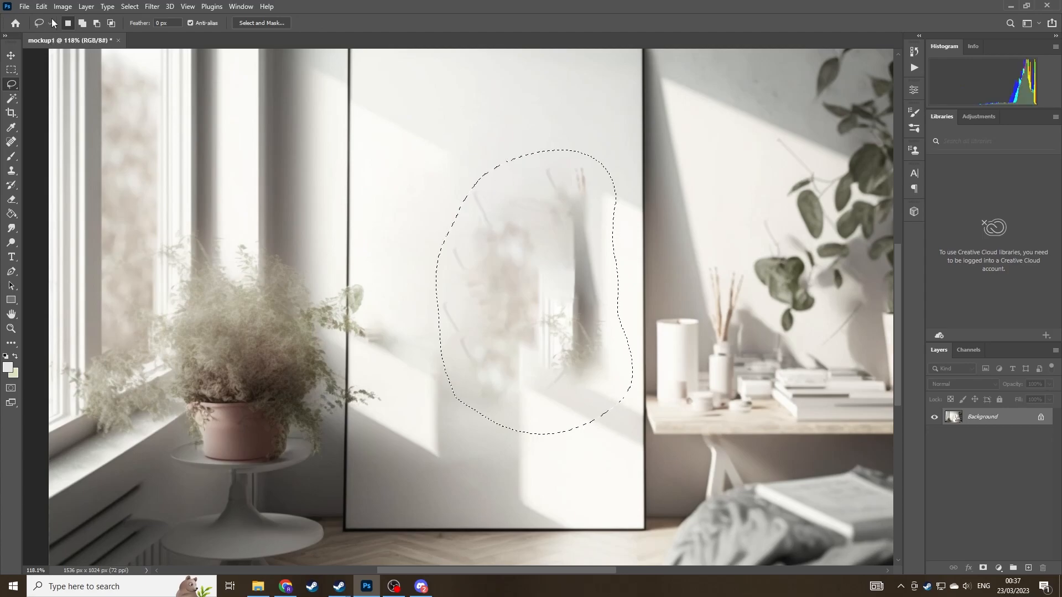
left_click(49, 179)
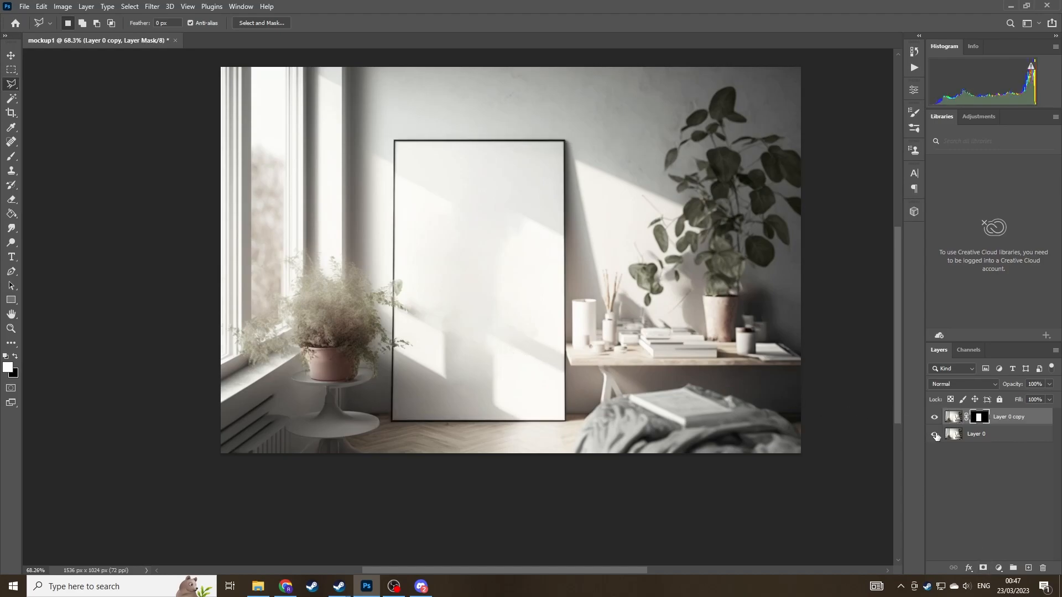
Step: Toggle the original image layer's visibility to check the frame-interior mask
left_click(935, 435)
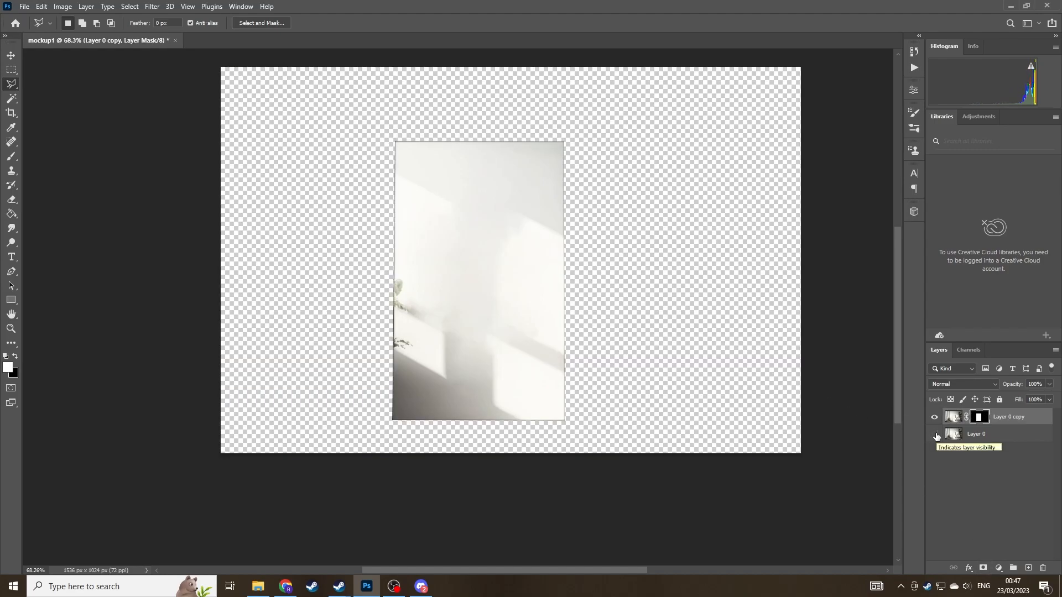
left_click(935, 434)
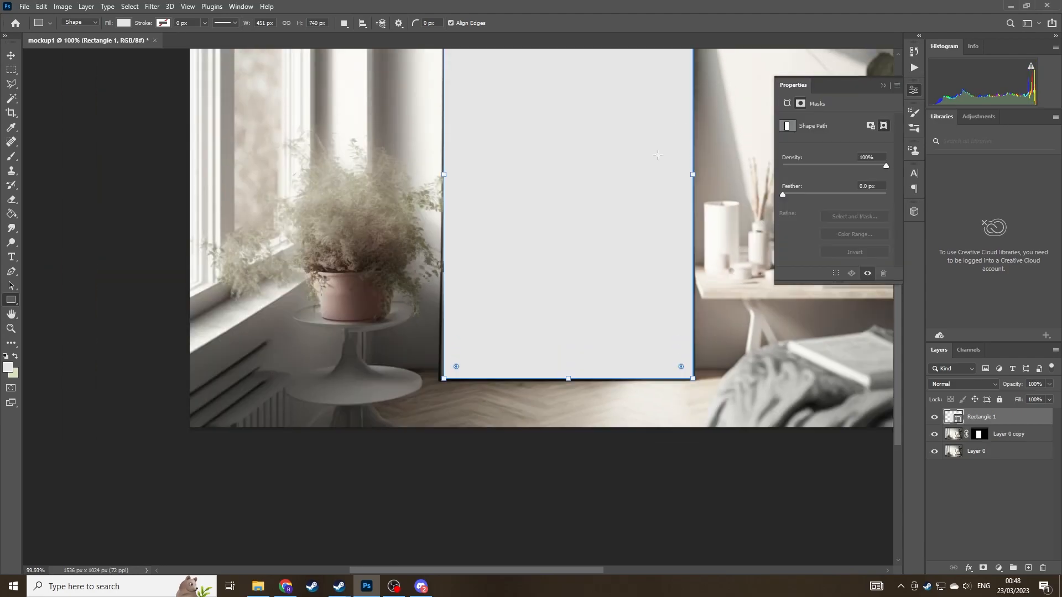
Step: Fill the rectangle with black and convert it to a smart object at about 61% opacity
left_click(125, 22)
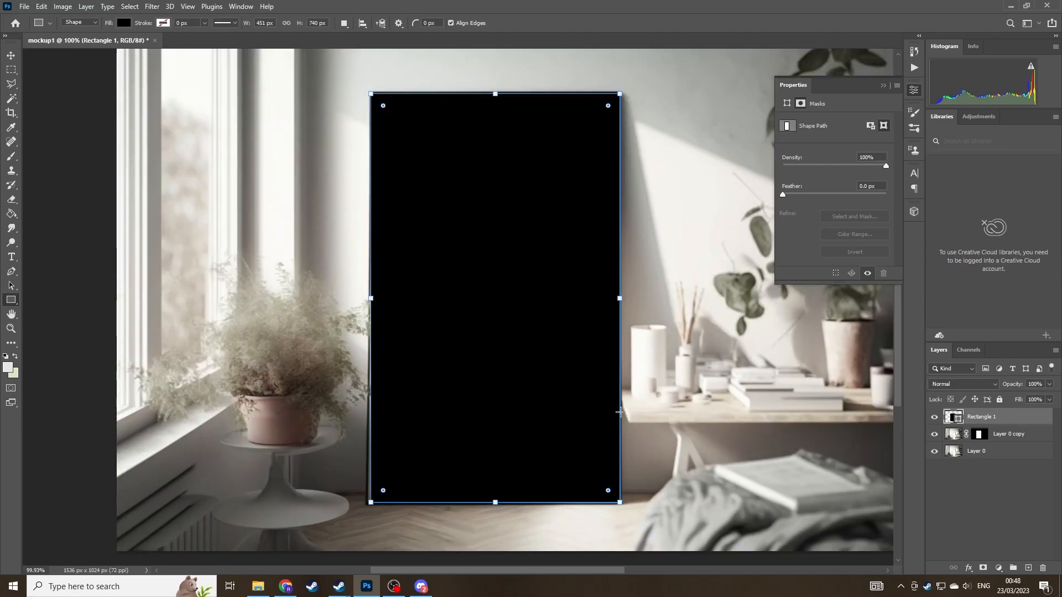
right_click(982, 417)
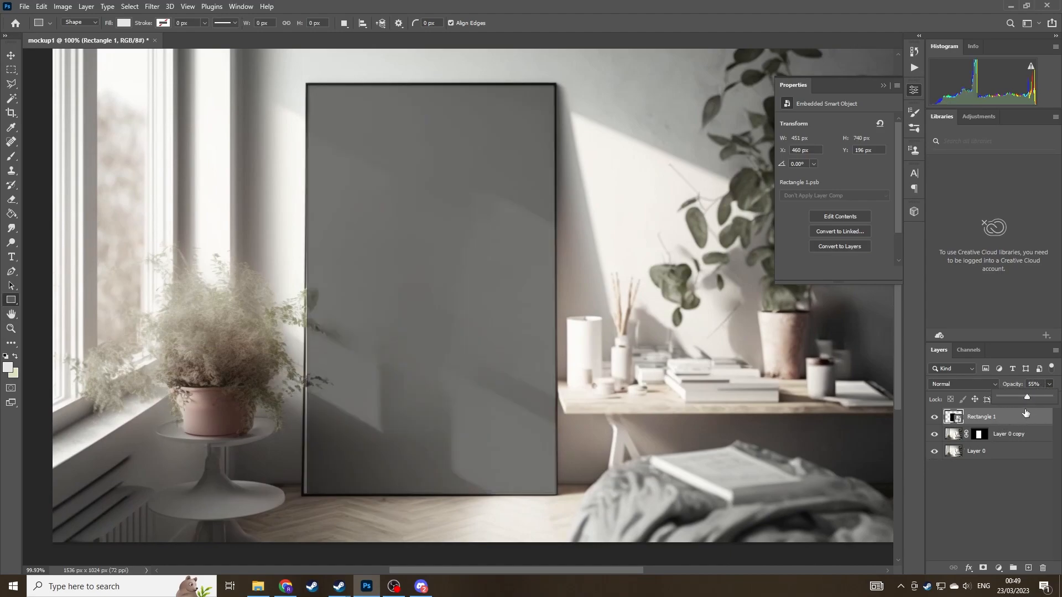
right_click(983, 417)
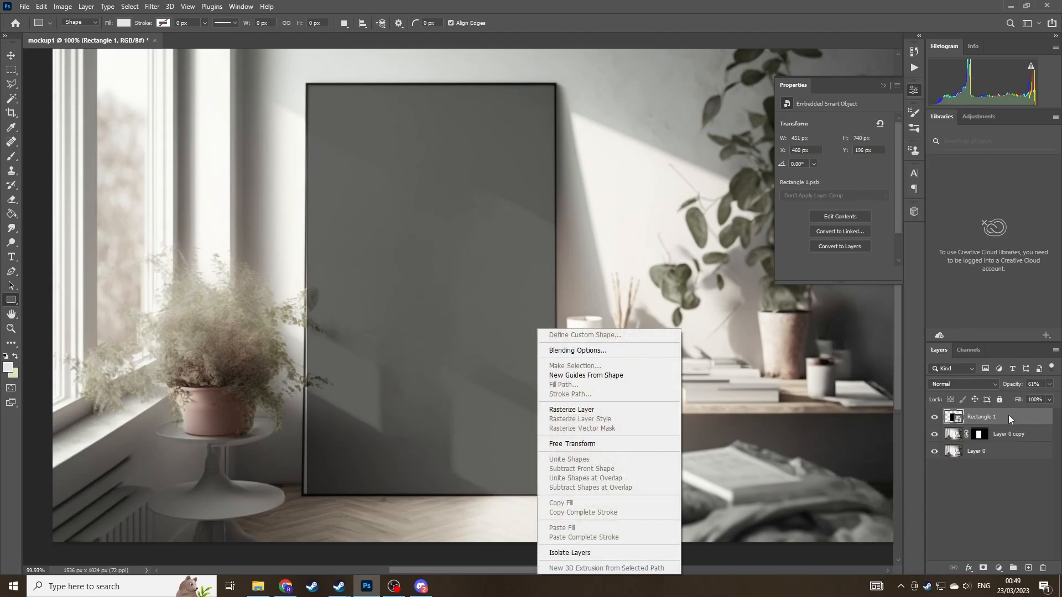
Step: Free Transform the rectangle and distort its corners onto the frame's inner edges
left_click(572, 444)
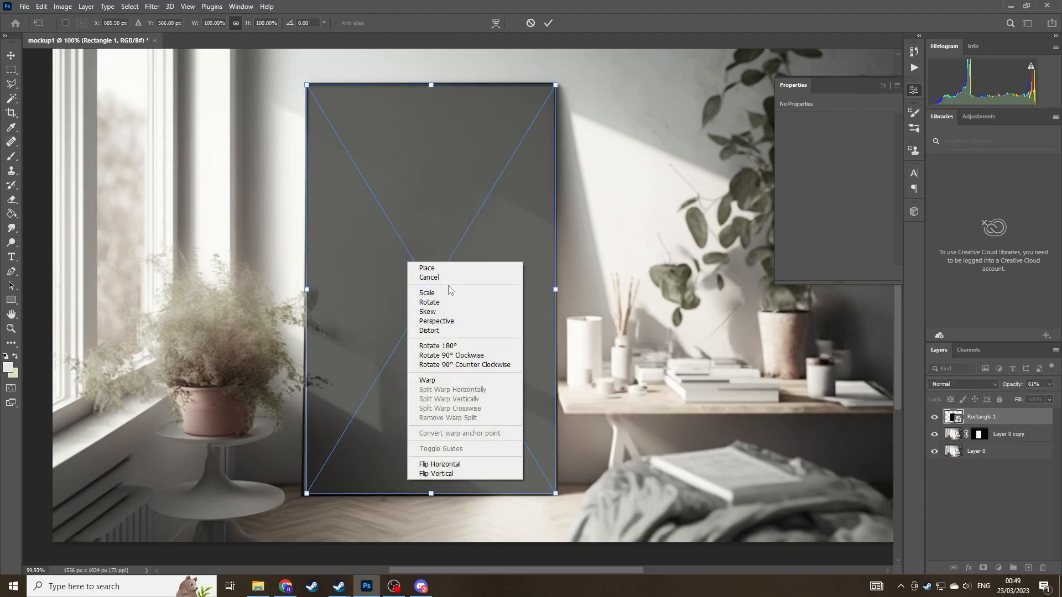
mouse_move(430, 331)
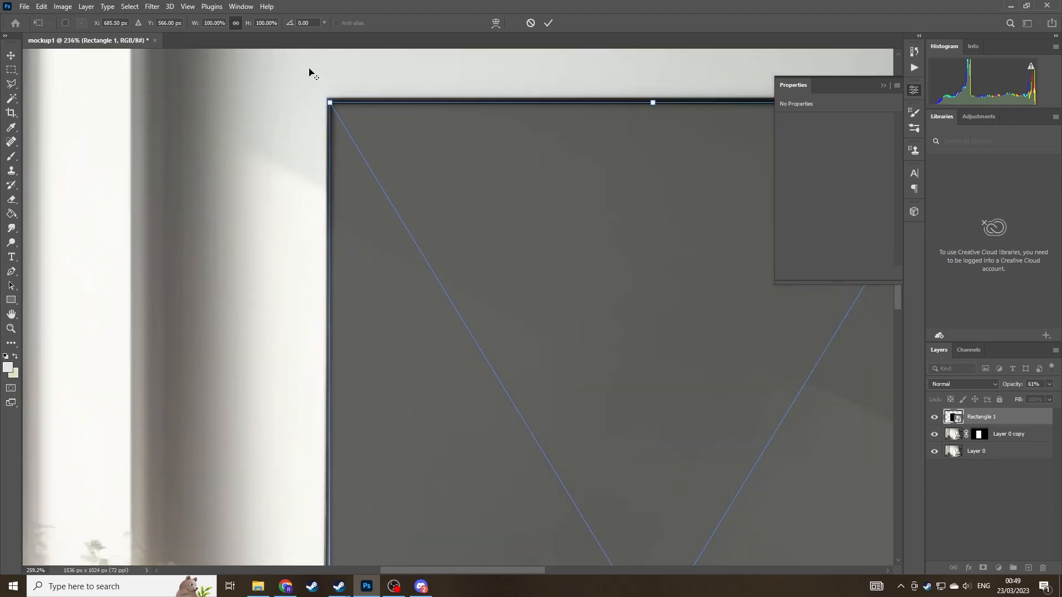
scroll("down", 3)
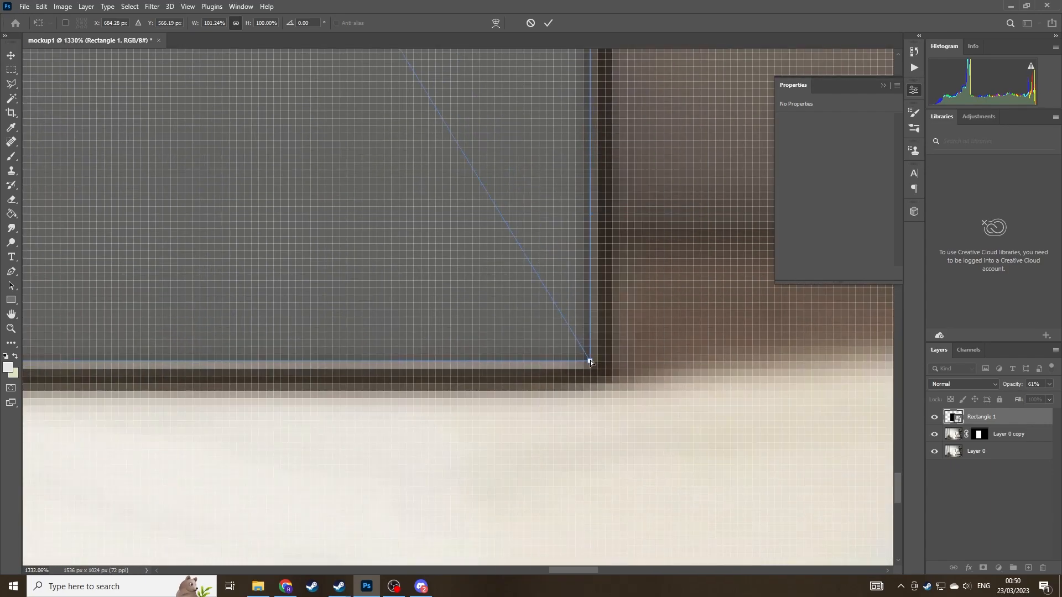
right_click(587, 361)
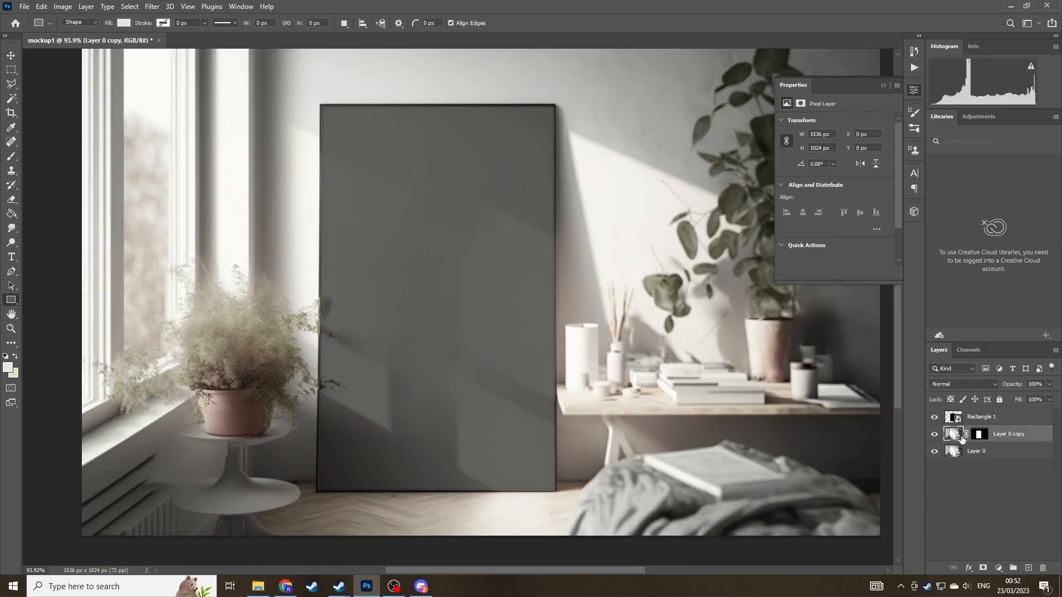
Step: Inside the smart object, scale the daffodil to cover the canvas, save, and return to mockup1
double_click(953, 417)
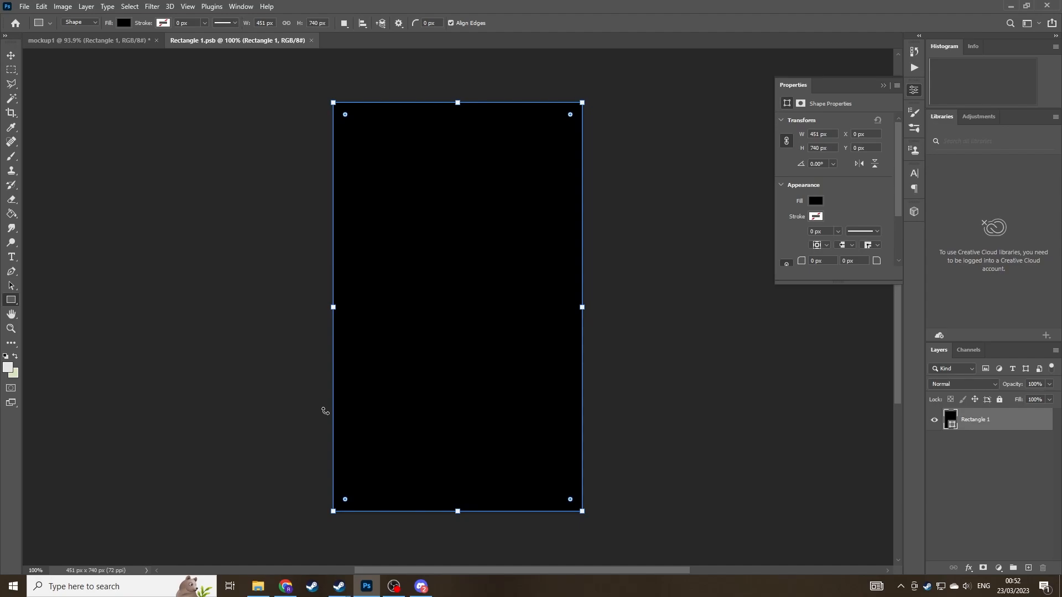
mouse_move(255, 587)
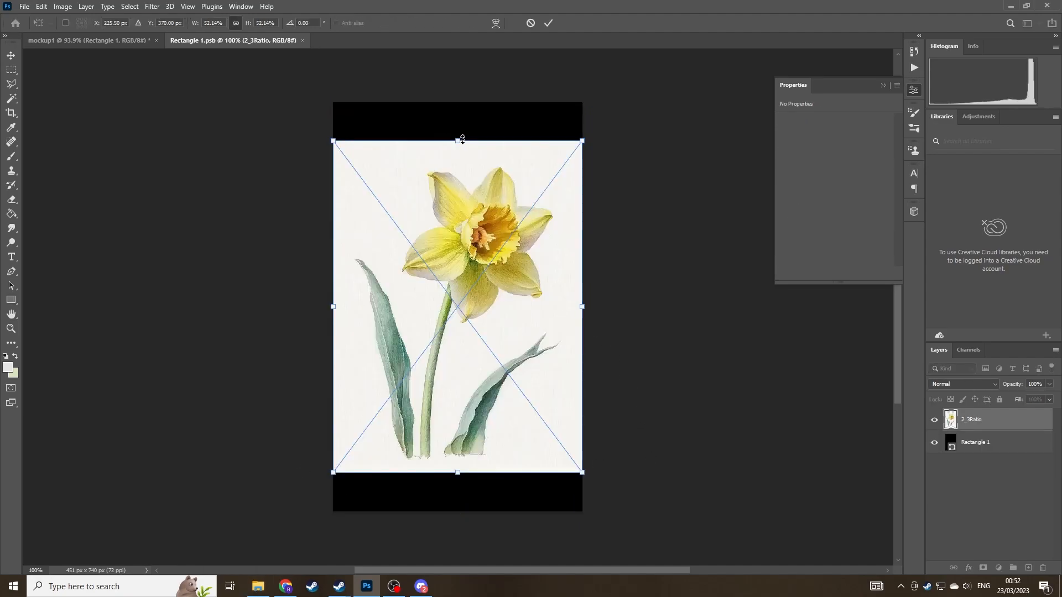
left_click_drag(461, 140, 461, 97)
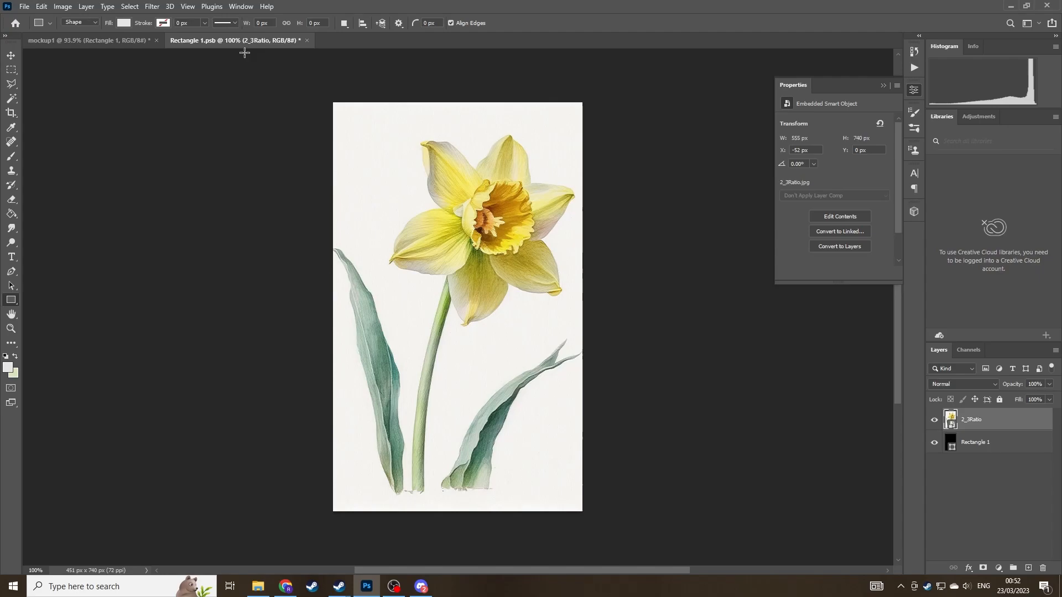
left_click(23, 7)
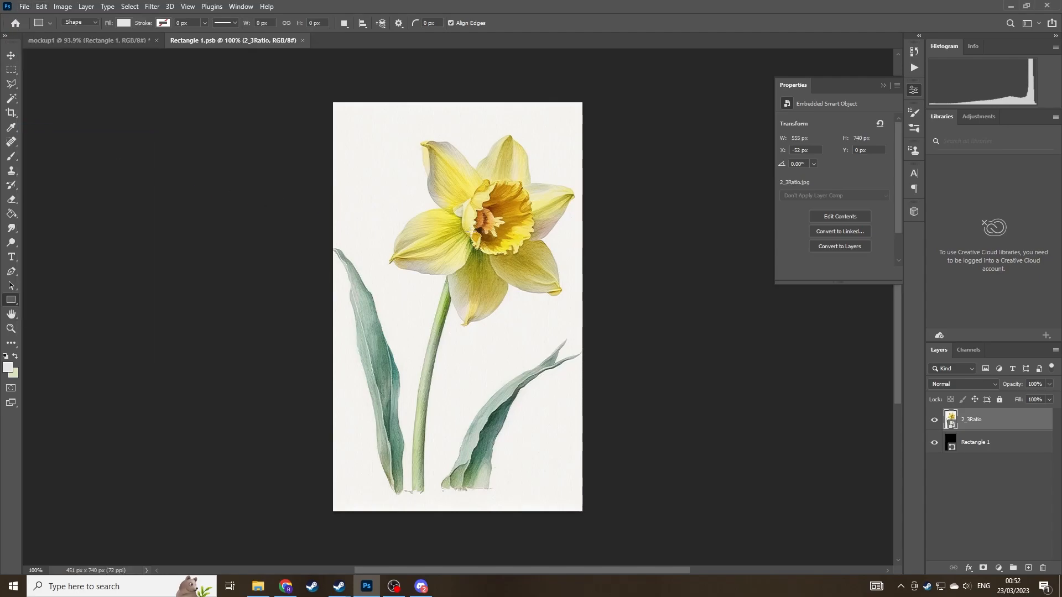
left_click(67, 40)
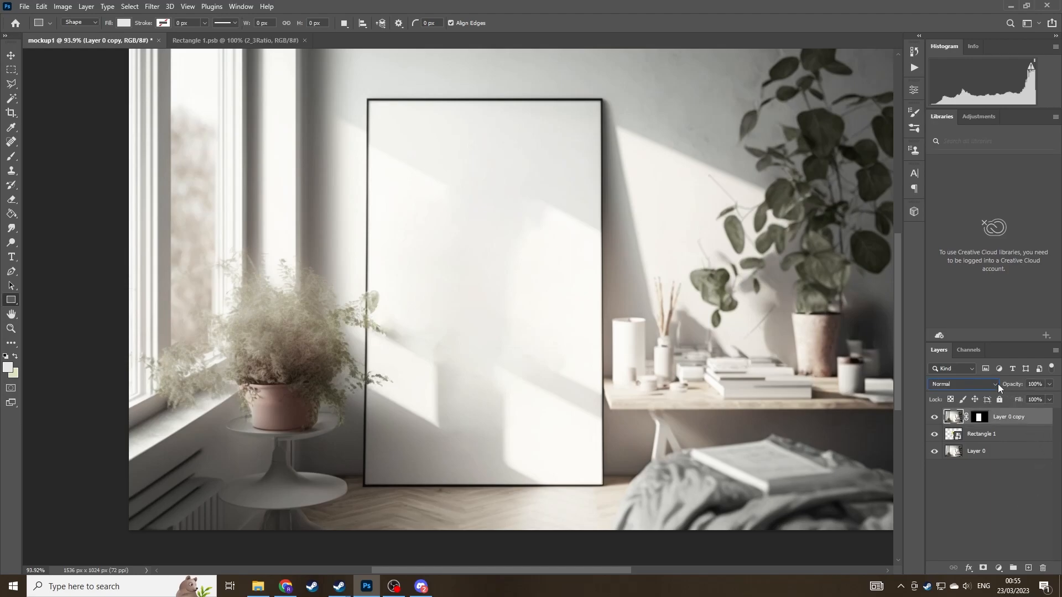
Step: Select the Rectangle 1 print layer to bring up its Layer Style settings
left_click(958, 384)
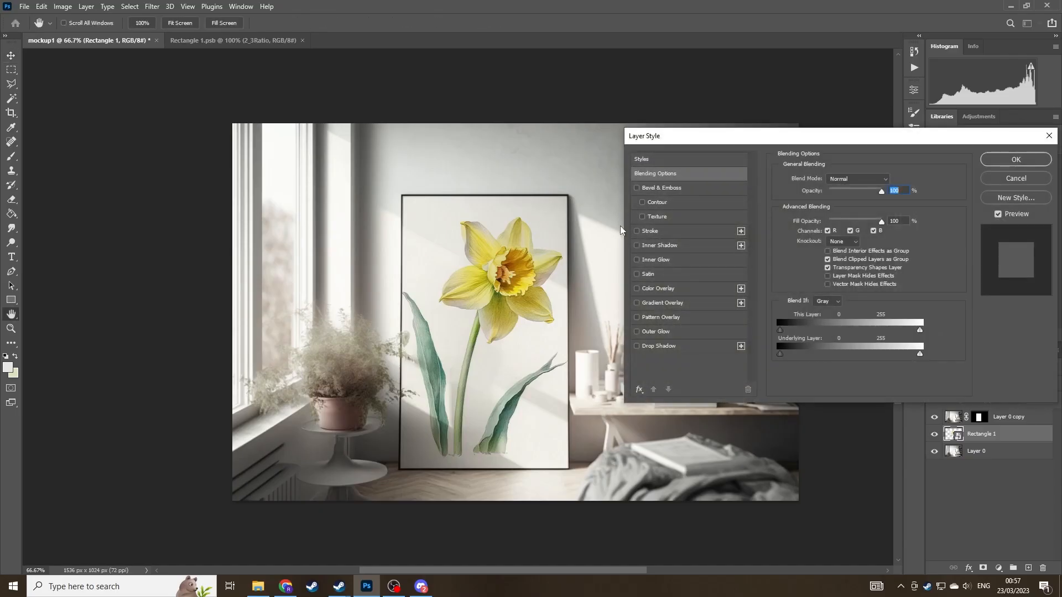
Step: Enable Inner Shadow with larger distance, an angle matching the light and lowered opacity
left_click(658, 246)
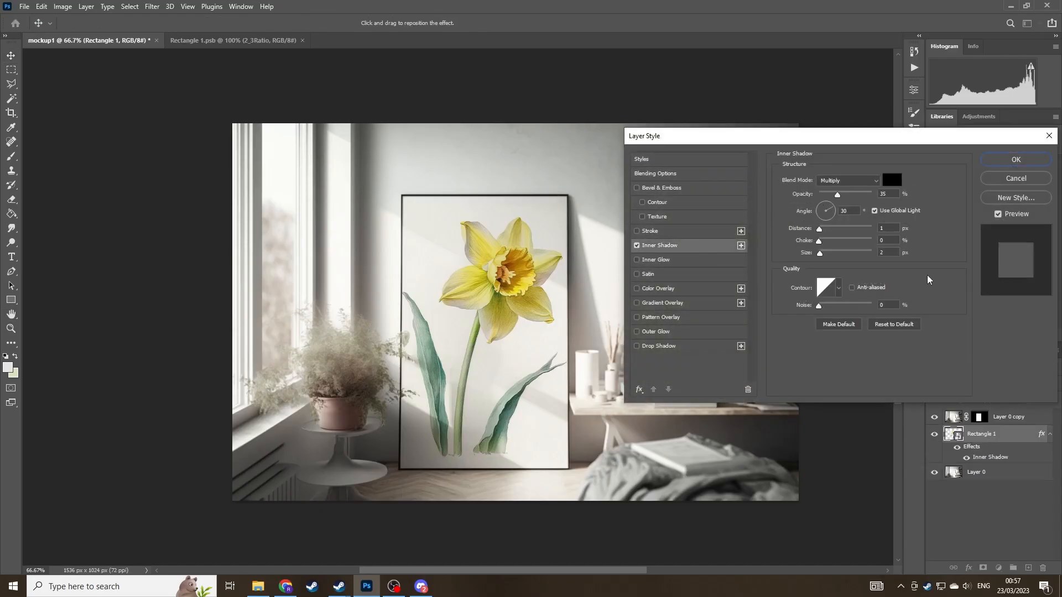
left_click_drag(819, 228, 825, 228)
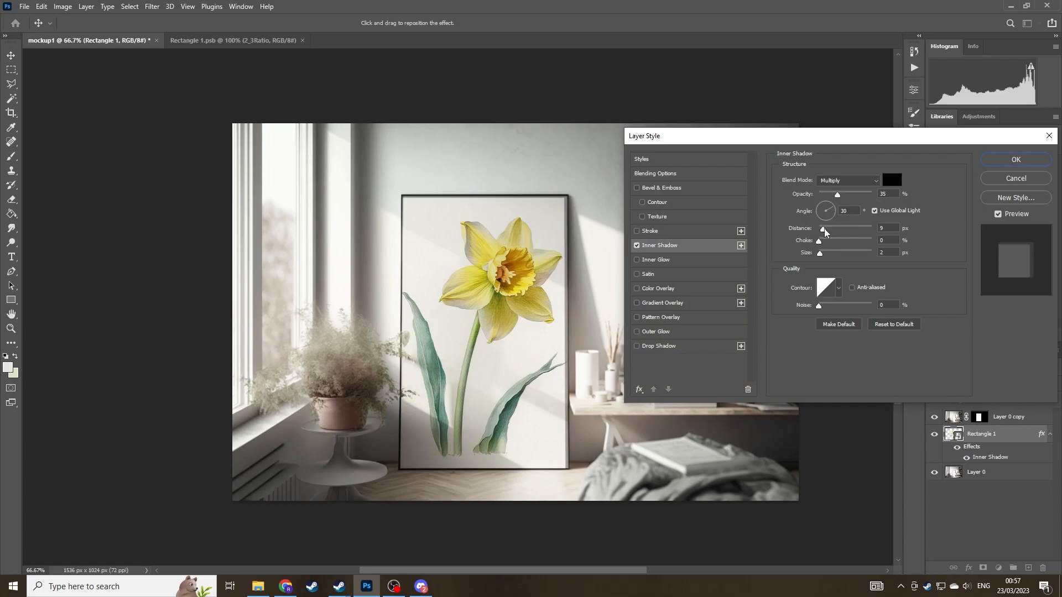
left_click_drag(819, 228, 850, 228)
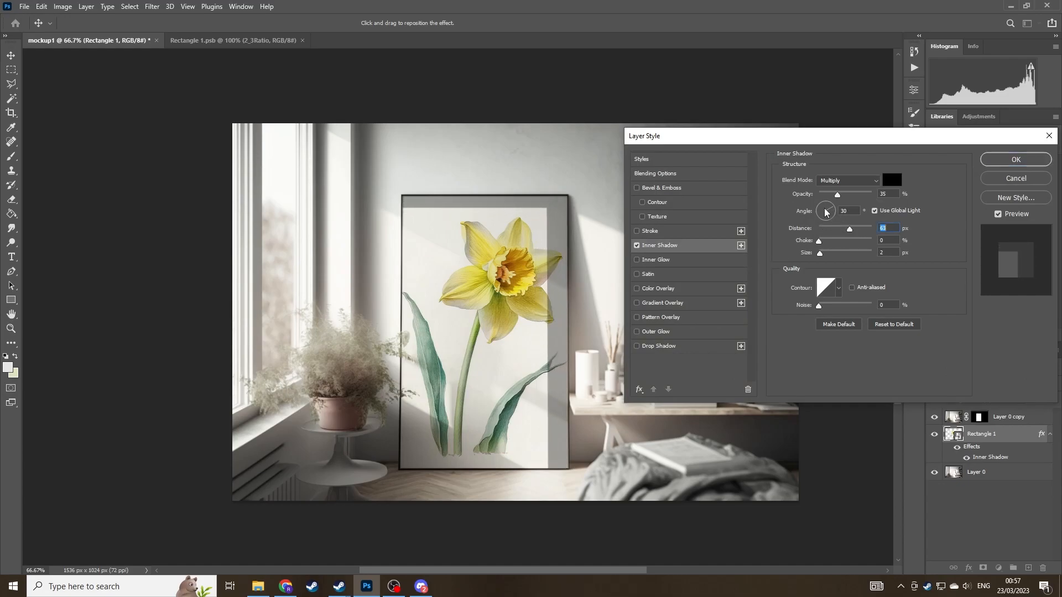
left_click_drag(825, 211, 824, 212)
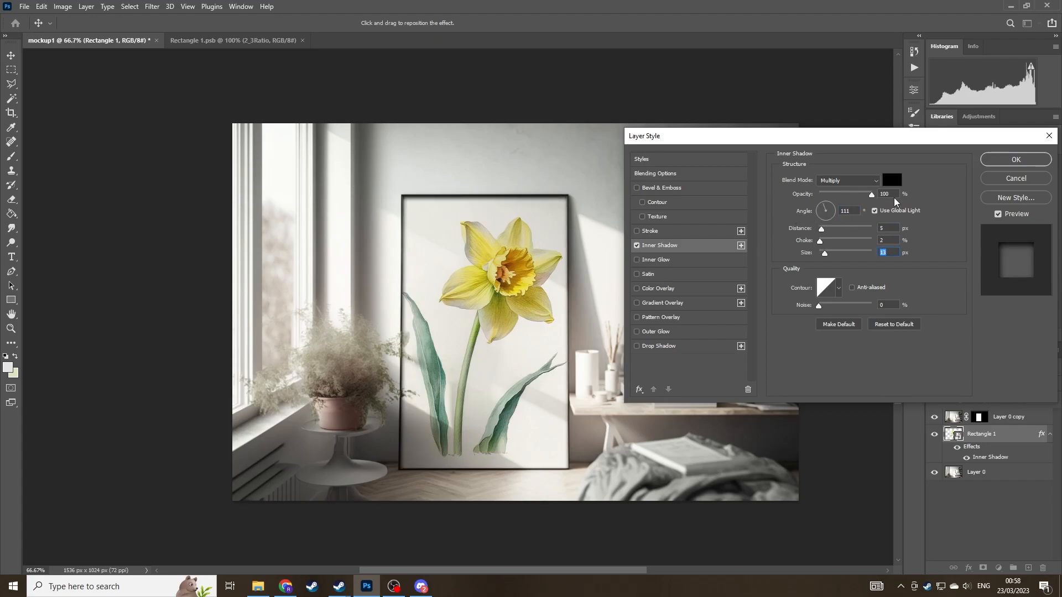
left_click_drag(871, 193, 834, 193)
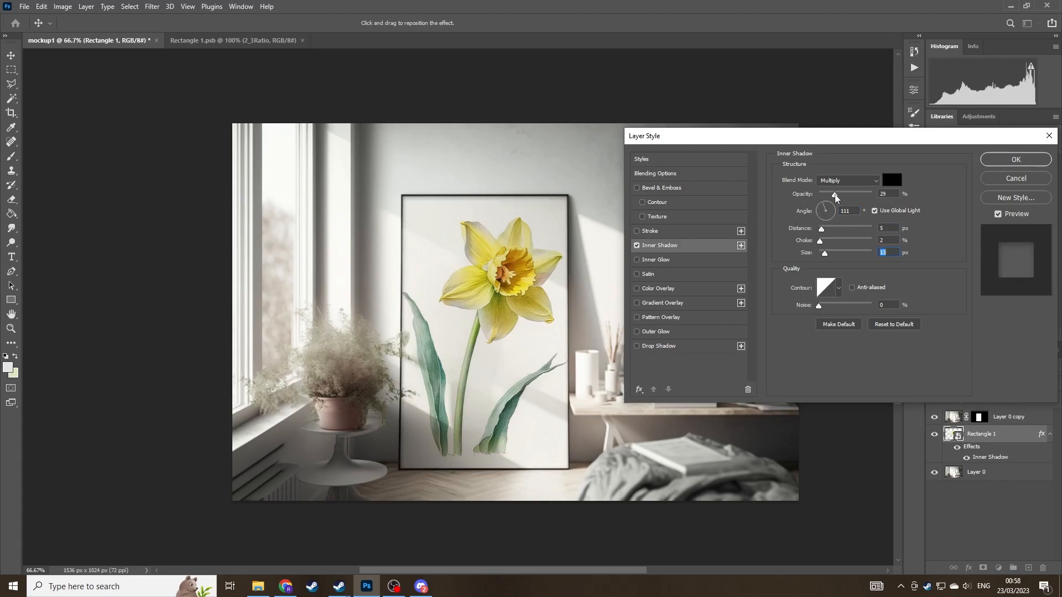
Step: Enable Inner Glow and experiment with its Size slider between zero and very wide
left_click(634, 261)
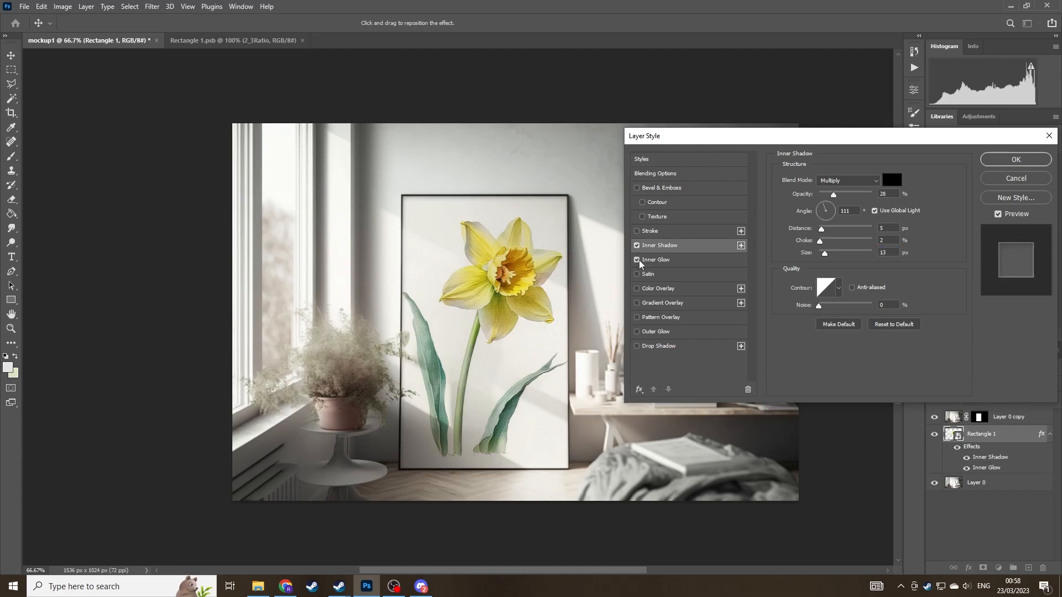
left_click(655, 259)
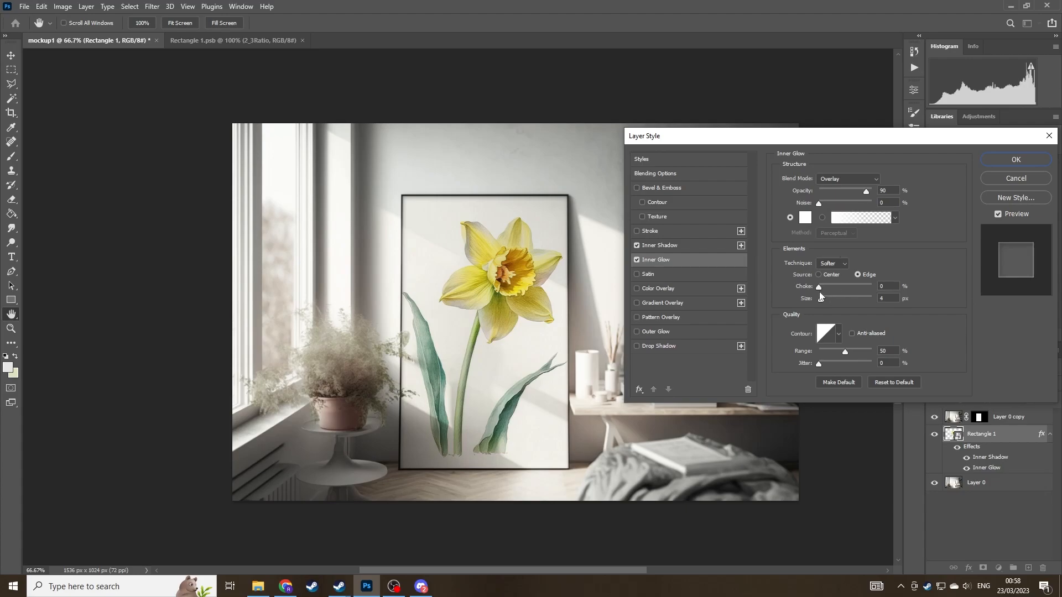
left_click_drag(819, 298, 843, 297)
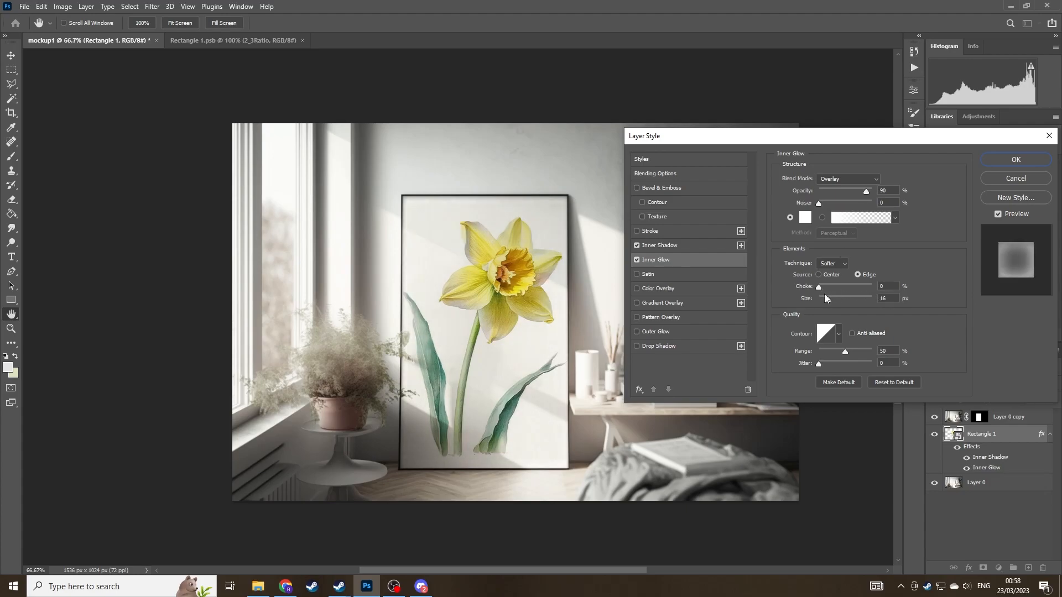
left_click_drag(844, 298, 819, 298)
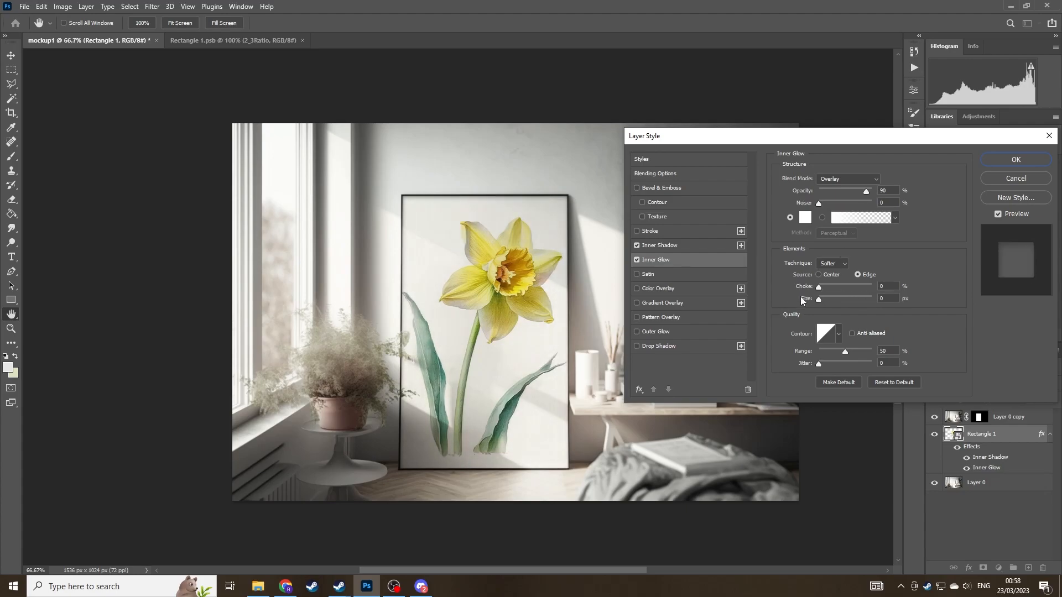
left_click_drag(818, 299, 841, 299)
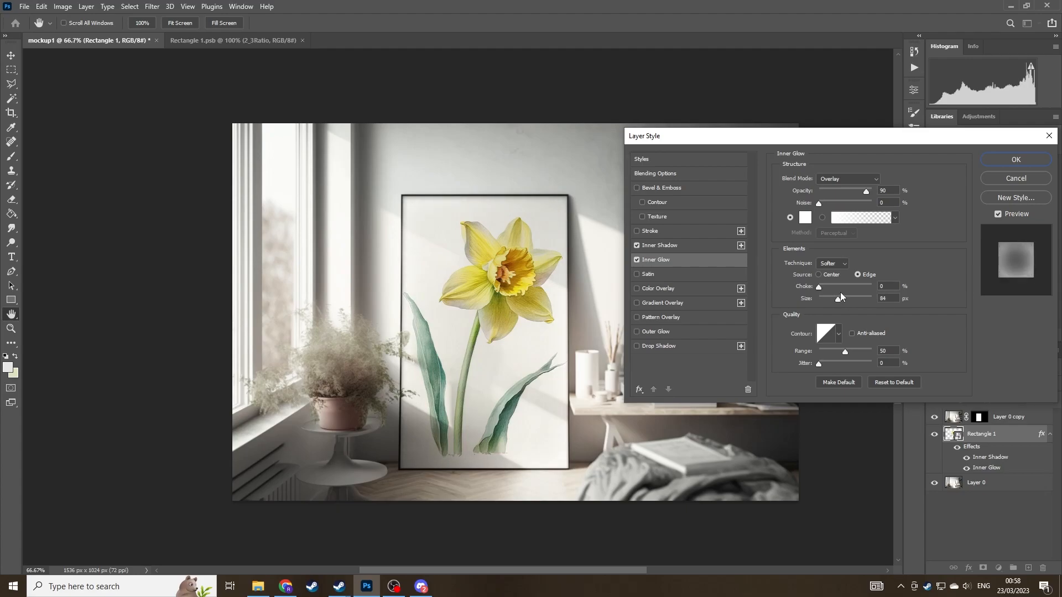
left_click_drag(844, 298, 874, 298)
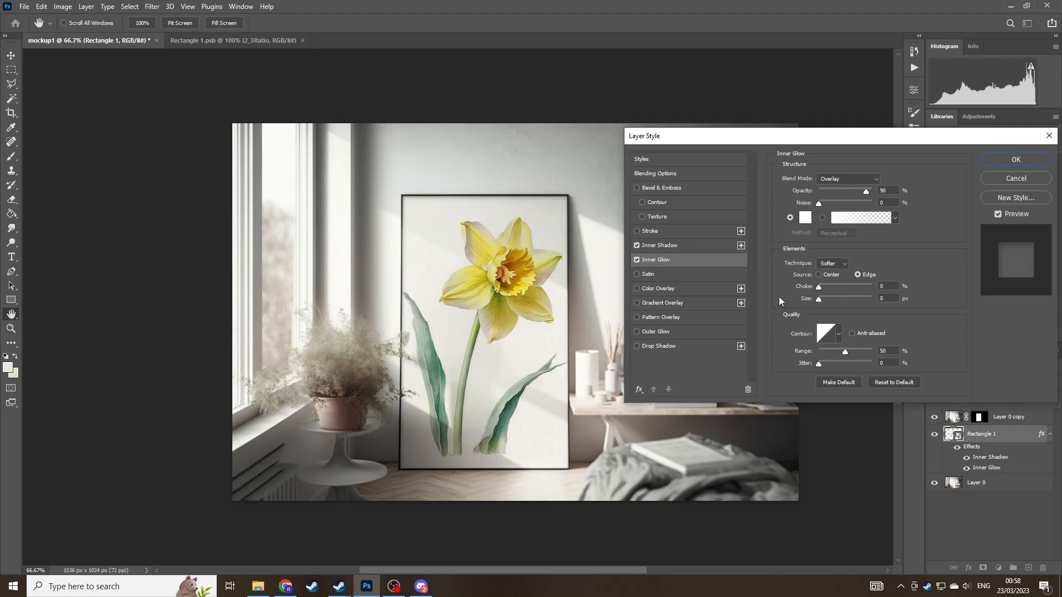
Step: Settle the Inner Glow size at about 29 px and apply the shadow and glow effects with OK
left_click_drag(819, 298, 837, 299)
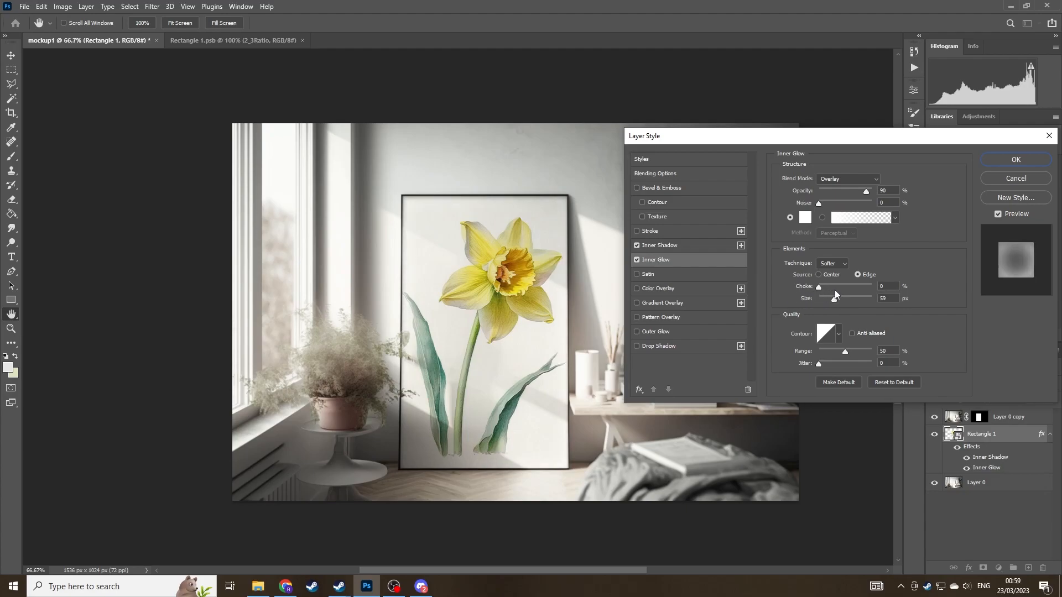
left_click(636, 260)
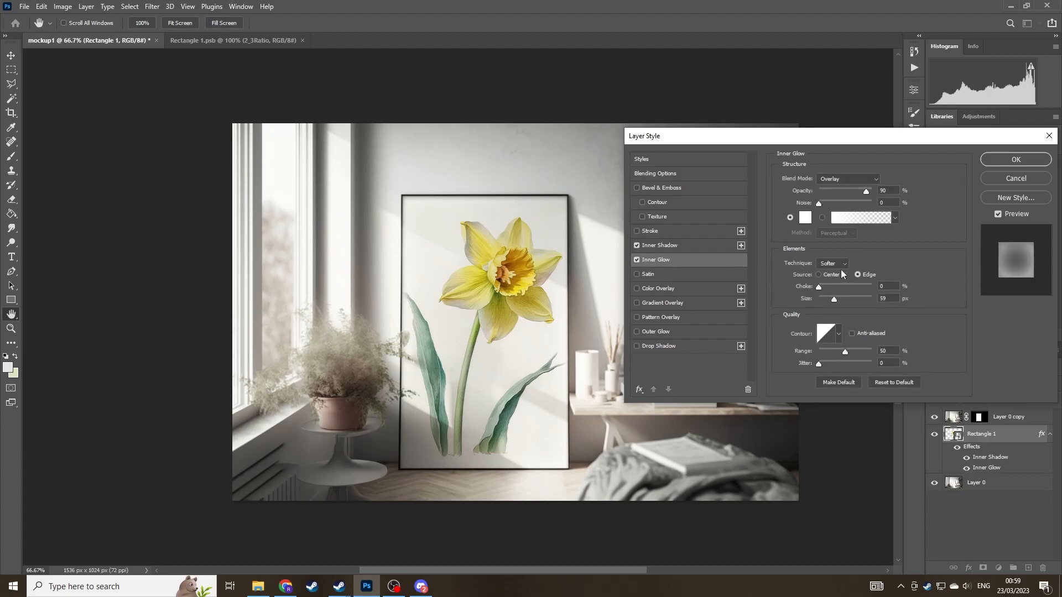
left_click_drag(834, 299, 827, 299)
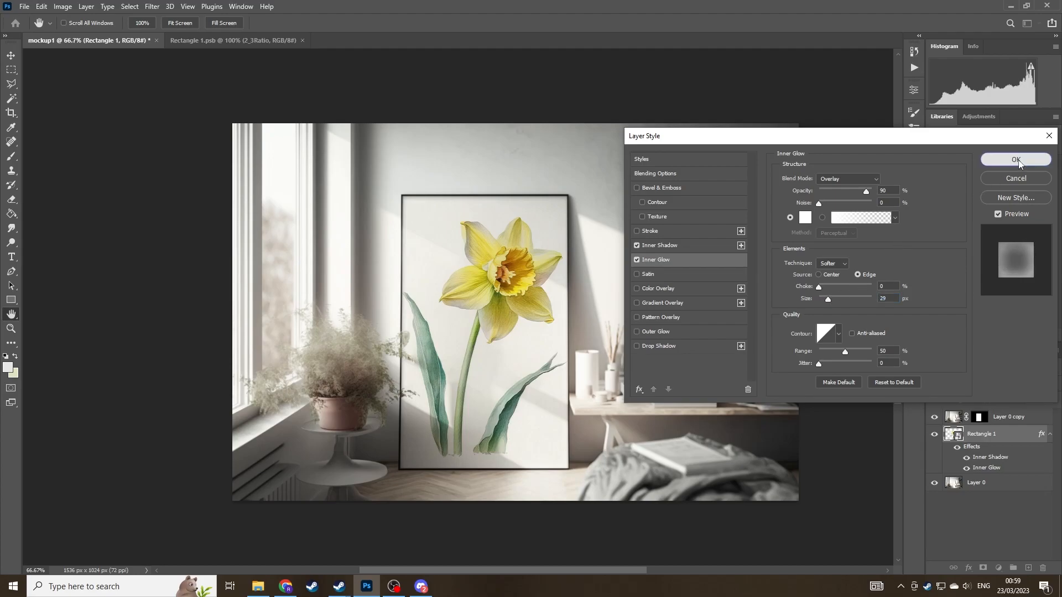
left_click(1016, 160)
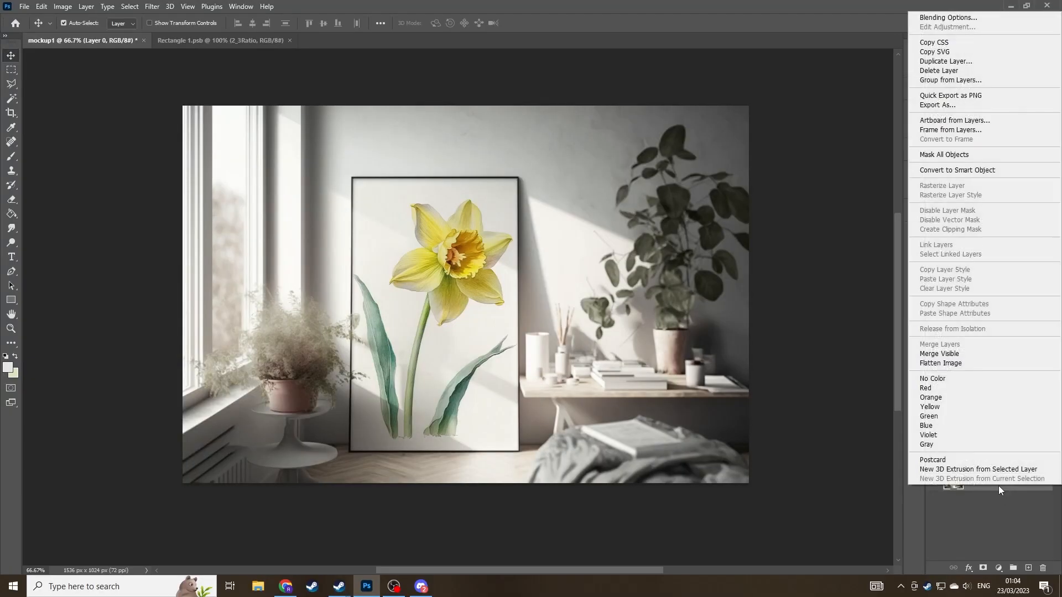
mouse_move(945, 61)
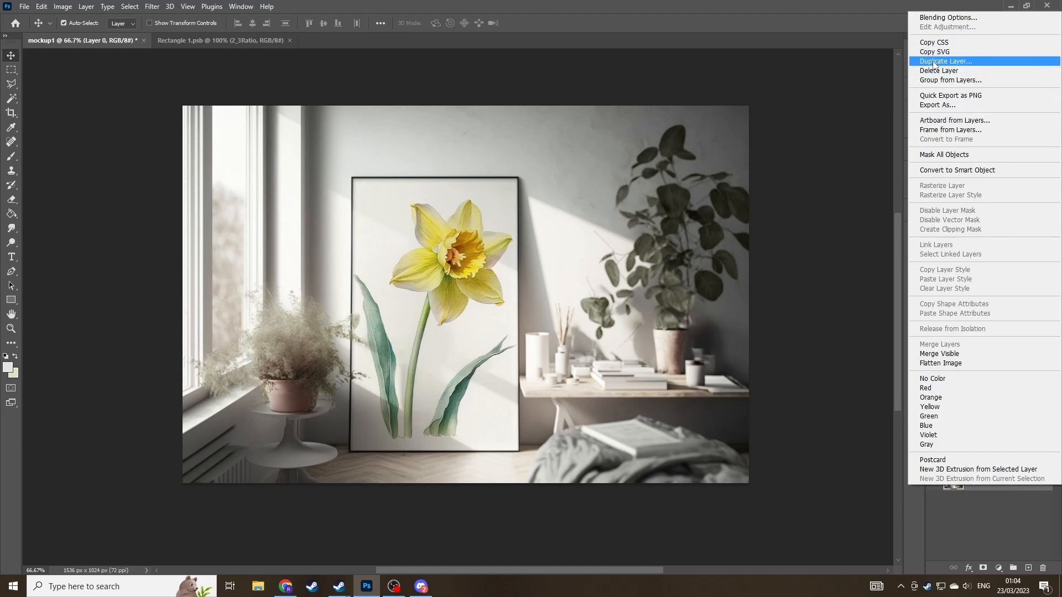
Step: Duplicate the room photo layer so a second copy sits at the top of the stack
left_click(946, 60)
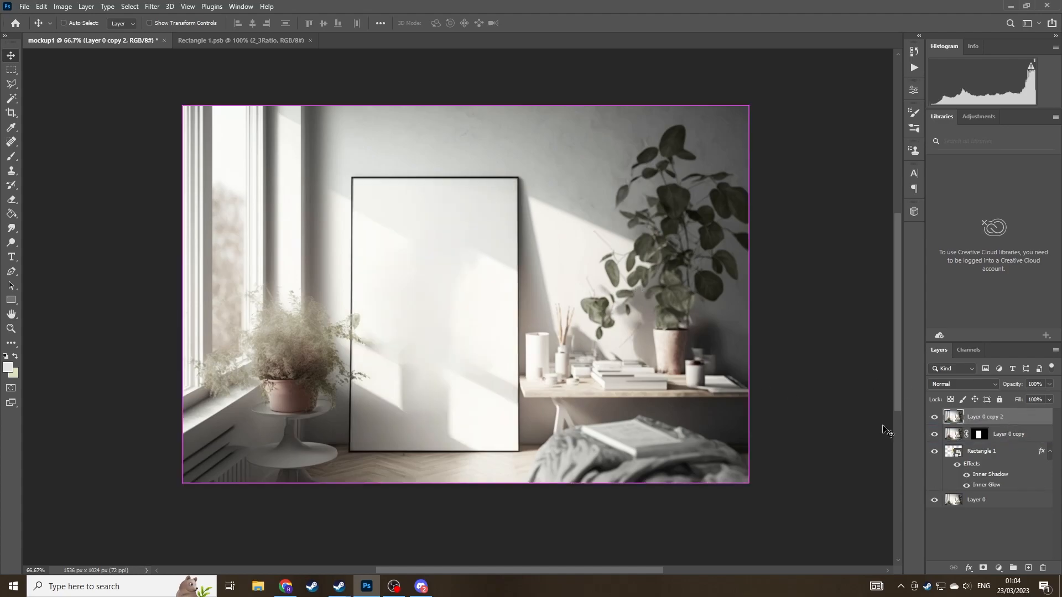
Step: Shrink the room copy to fit inside the poster frame and set its blend mode to Screen
key("ctrl+t")
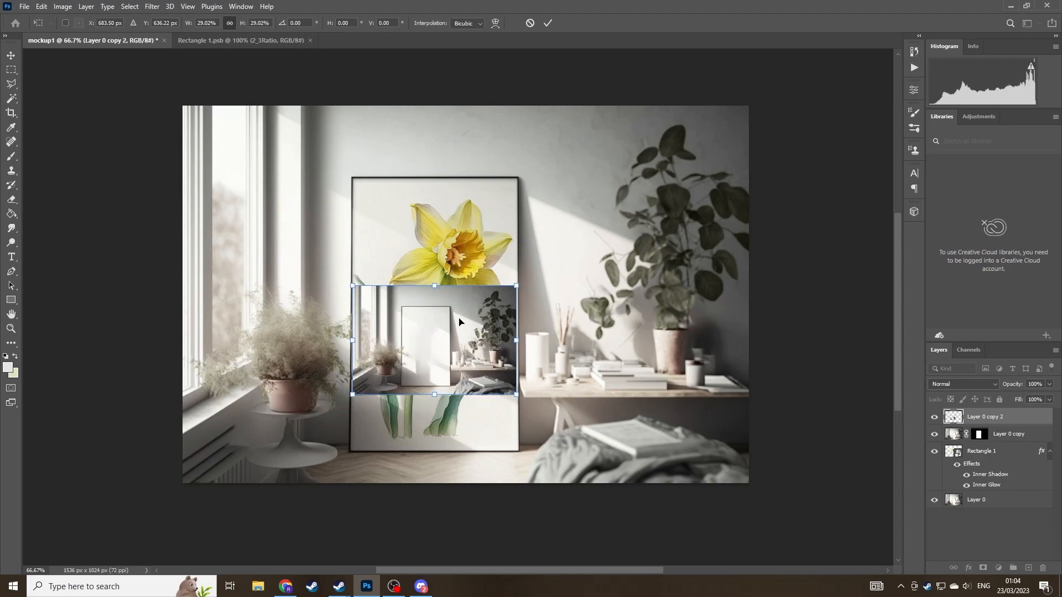
left_click_drag(433, 285, 433, 251)
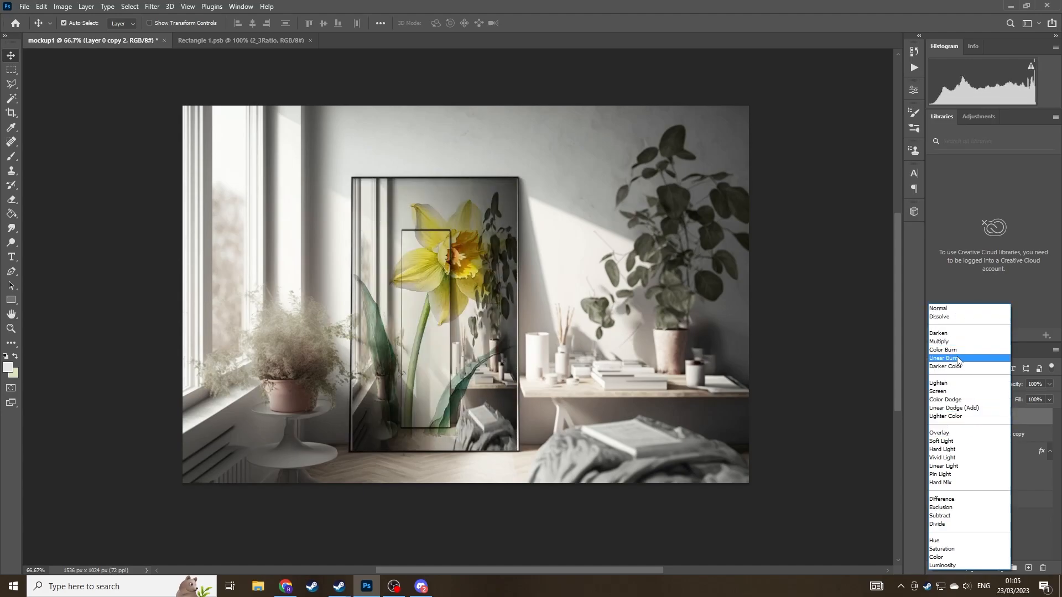
left_click(938, 391)
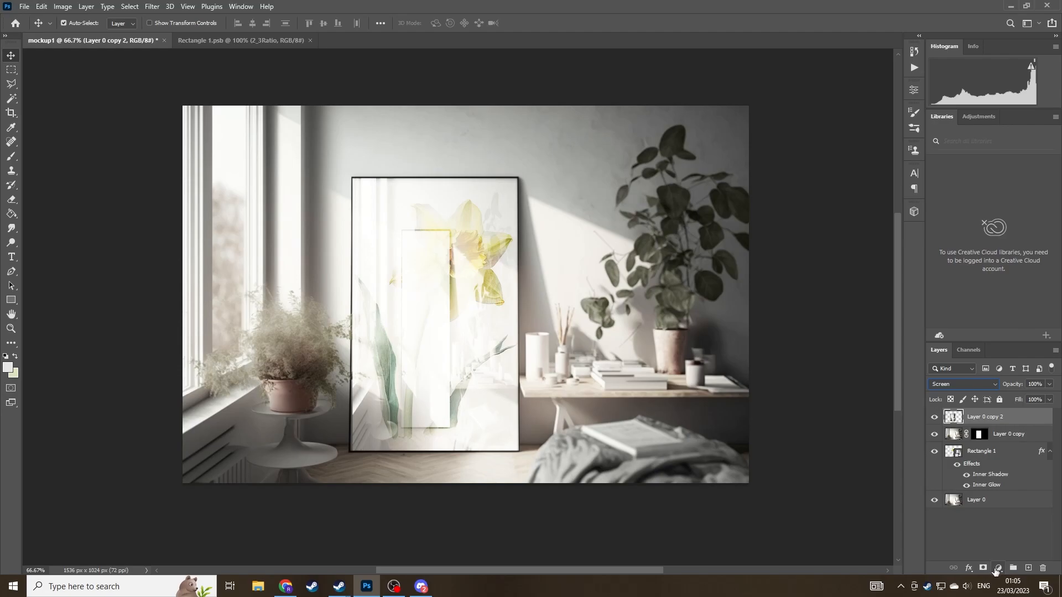
mouse_move(998, 571)
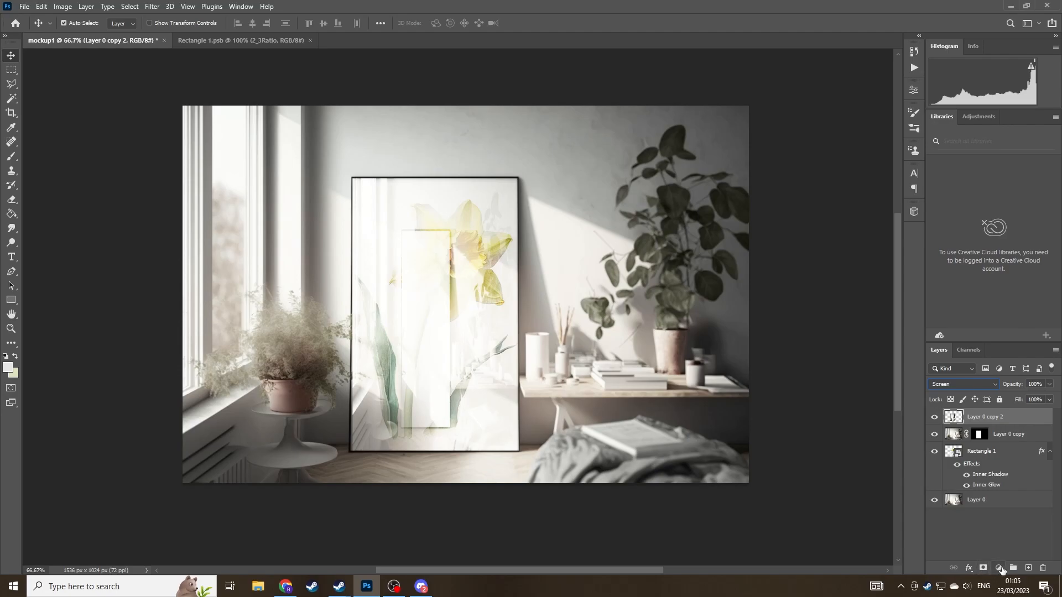
Step: Add a clipped Levels adjustment, lowering output white to about 78 and nudging the midtones left
double_click(986, 417)
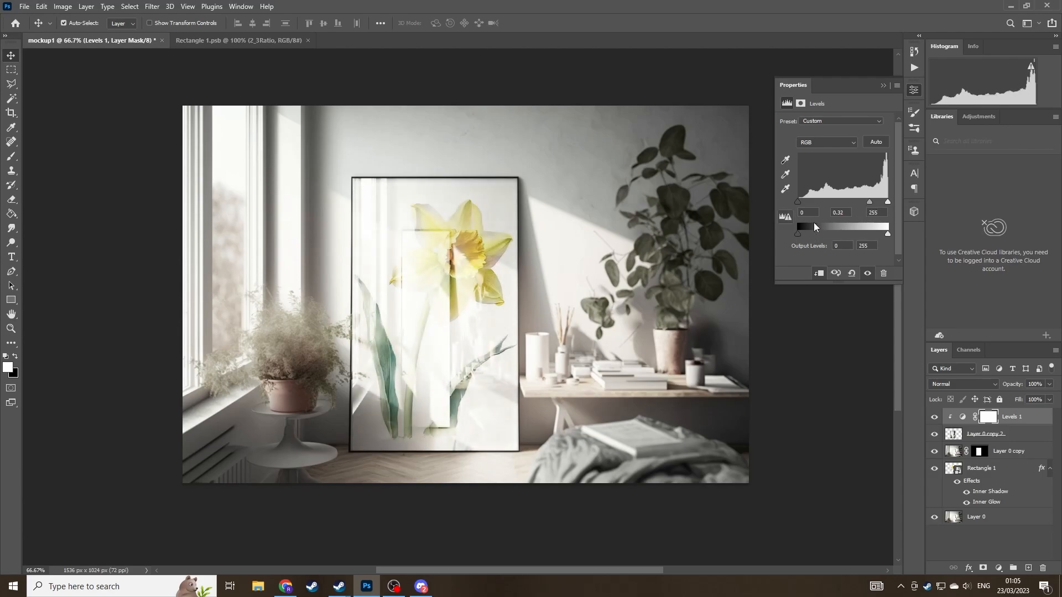
left_click_drag(888, 233, 833, 234)
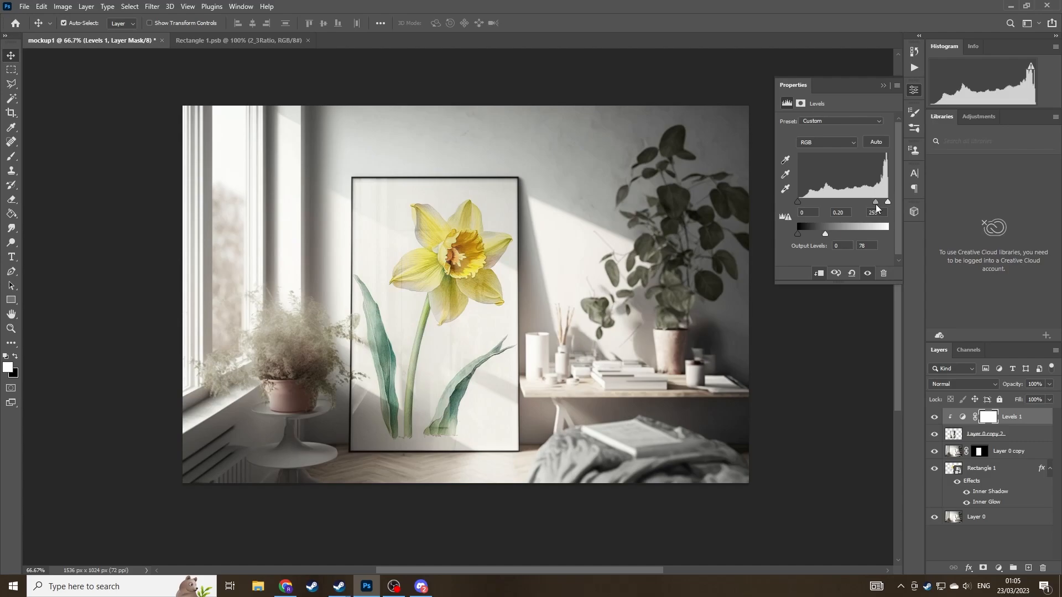
left_click_drag(886, 201, 877, 202)
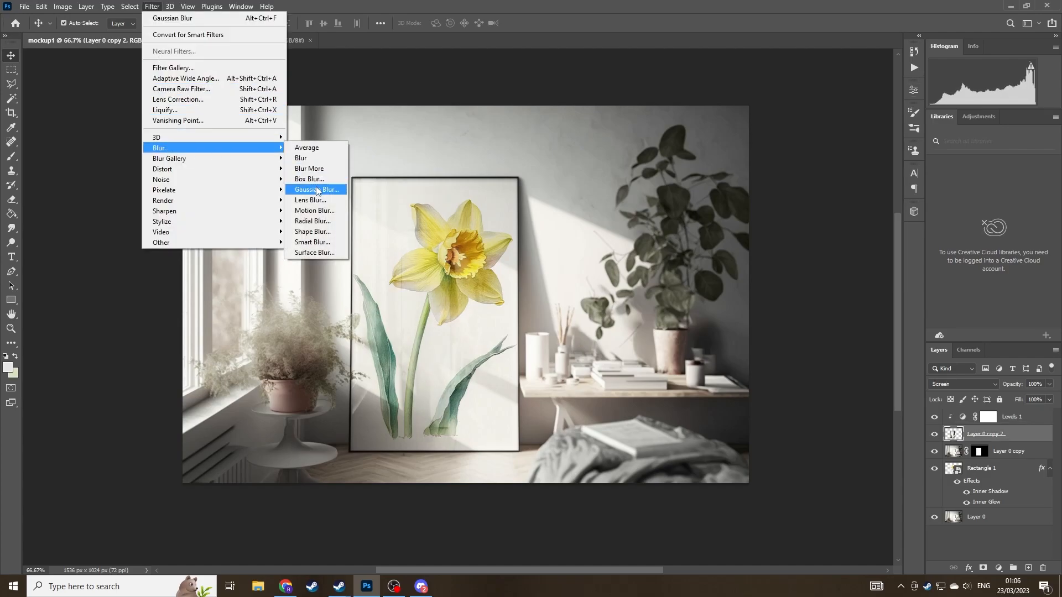
Step: Apply a Gaussian Blur of about 9 pixels to the Screen light overlay
left_click(315, 190)
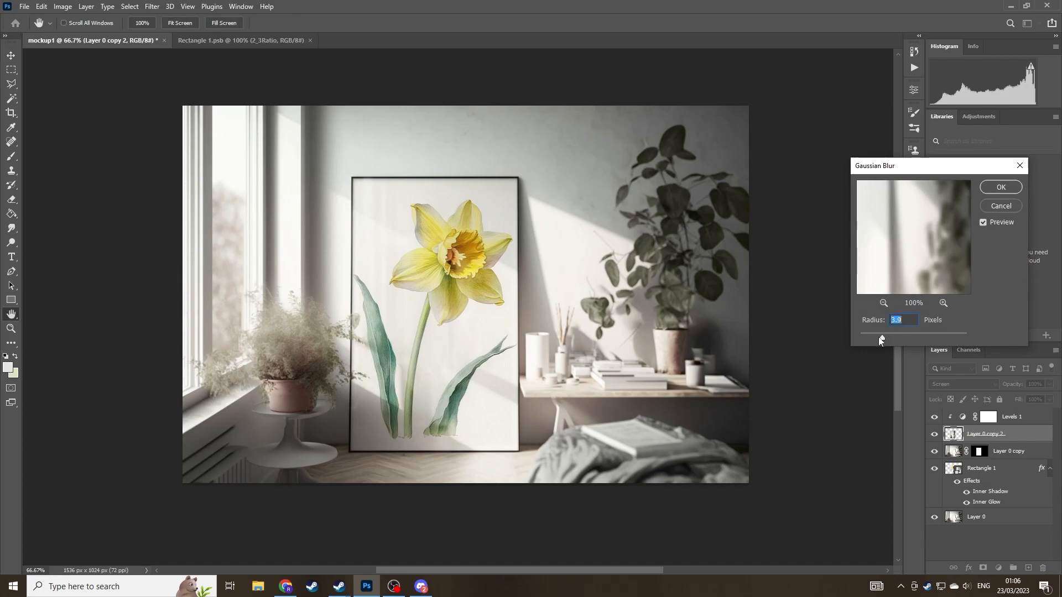
left_click_drag(882, 333, 900, 333)
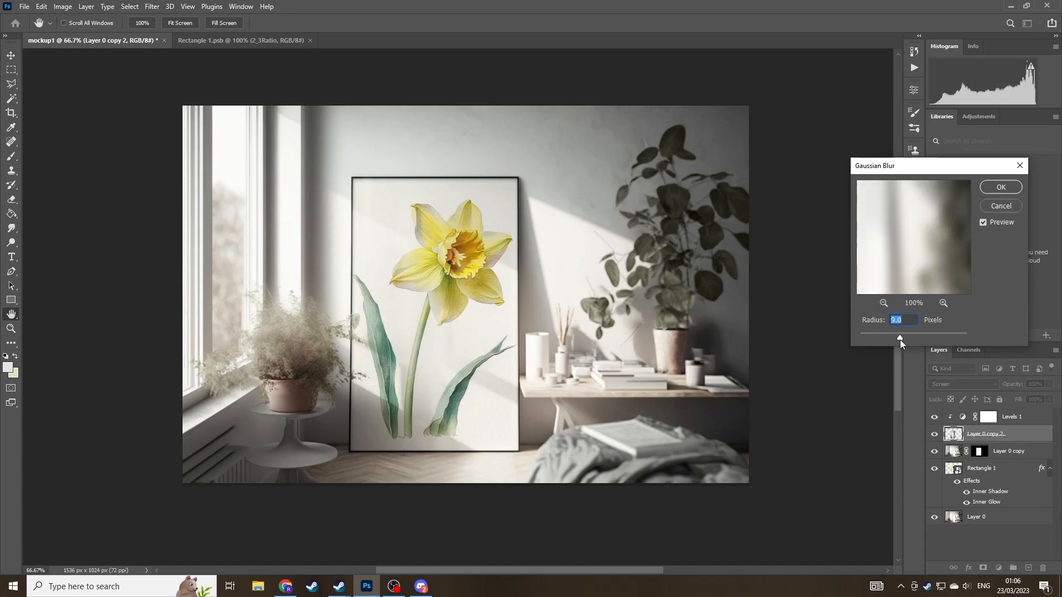
left_click_drag(899, 339, 877, 340)
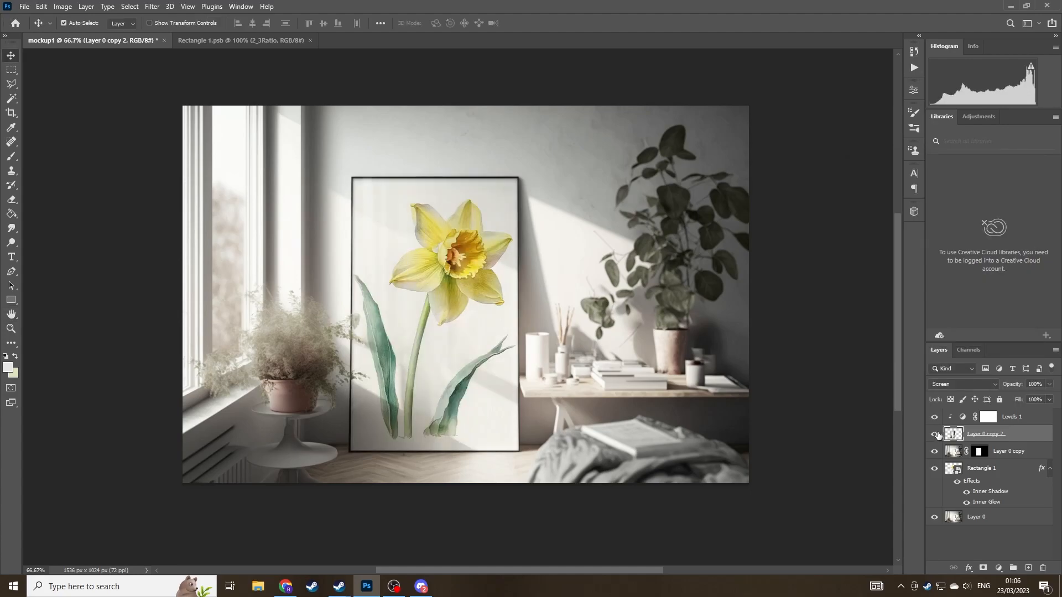
Step: Create a new layer and set the Pen shape fill to white for the reflection sheen
left_click(85, 6)
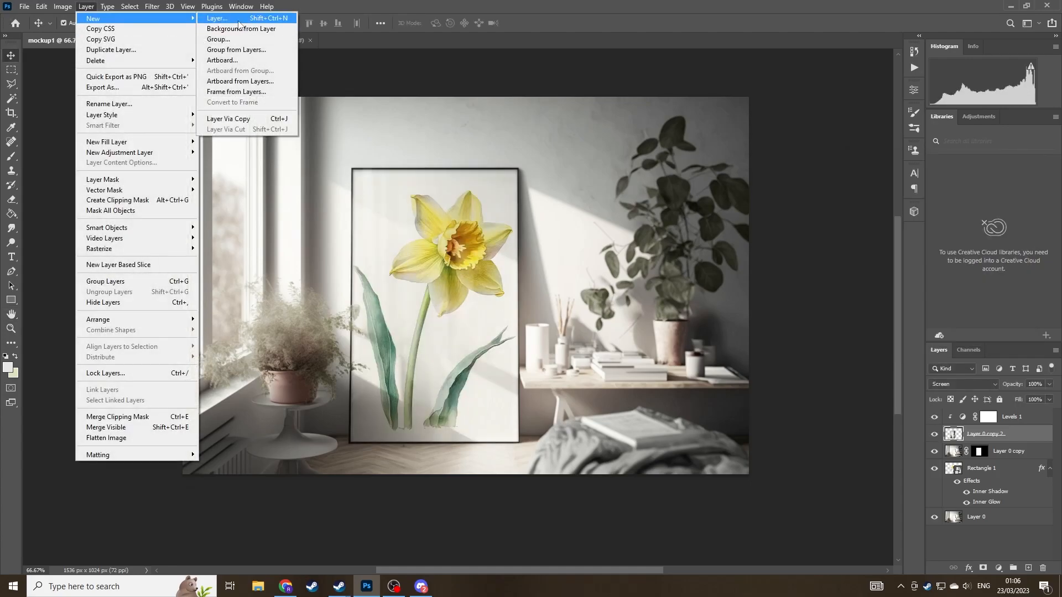
left_click(217, 18)
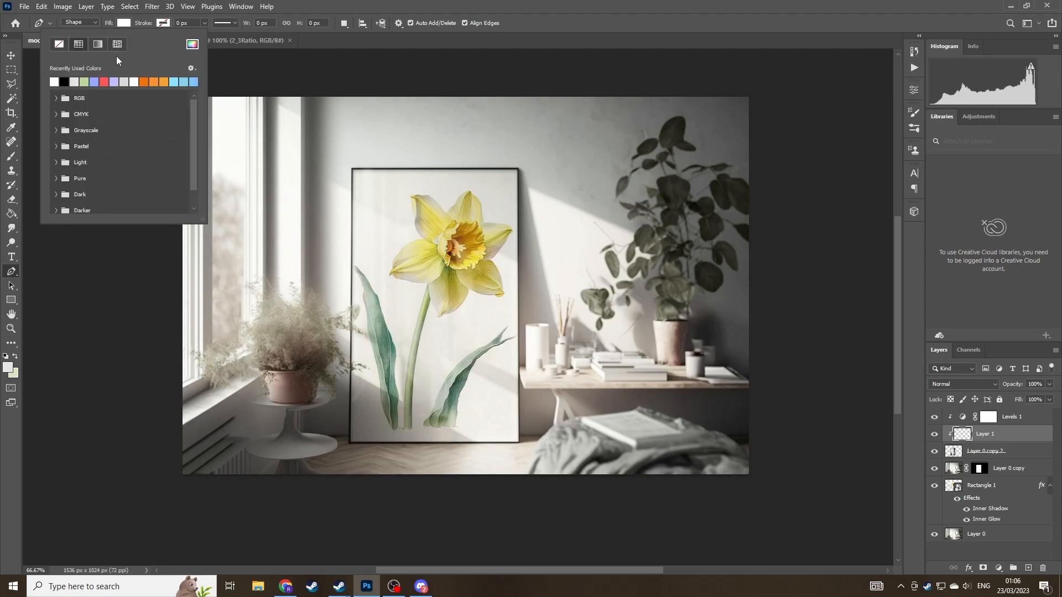
left_click(191, 44)
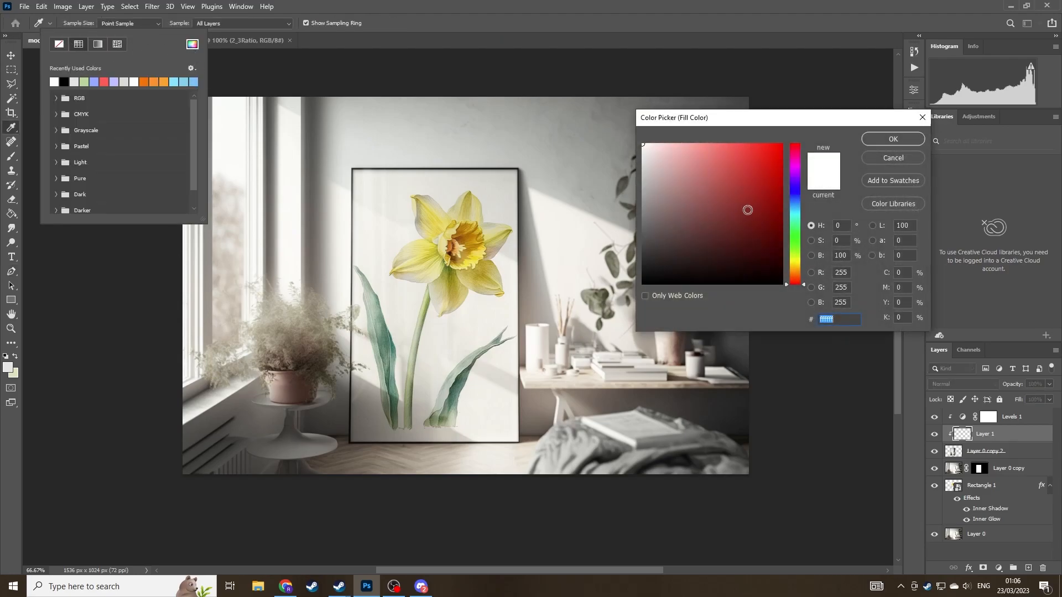
left_click(893, 139)
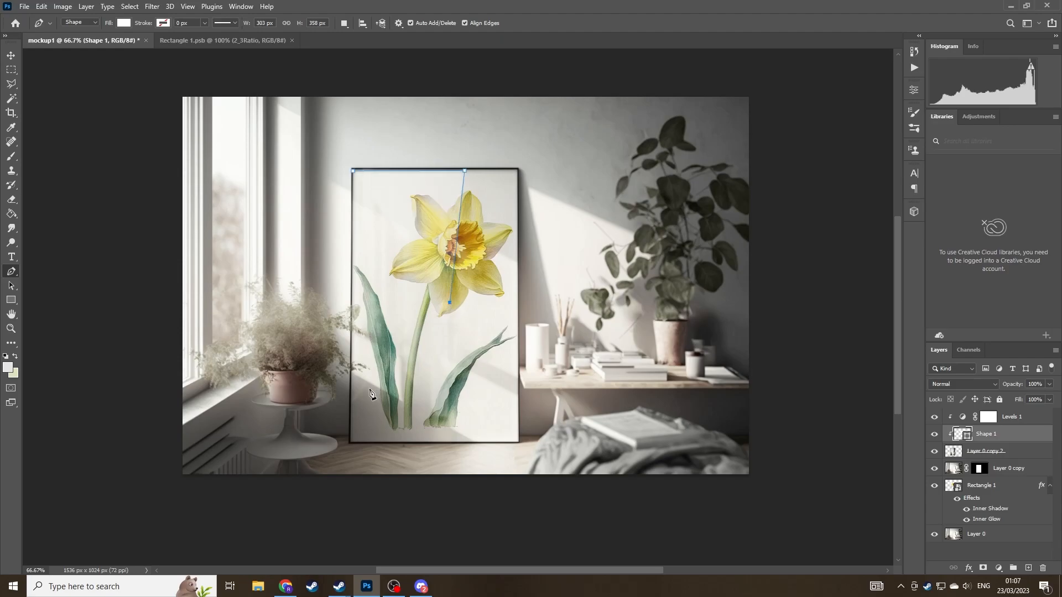
mouse_move(354, 392)
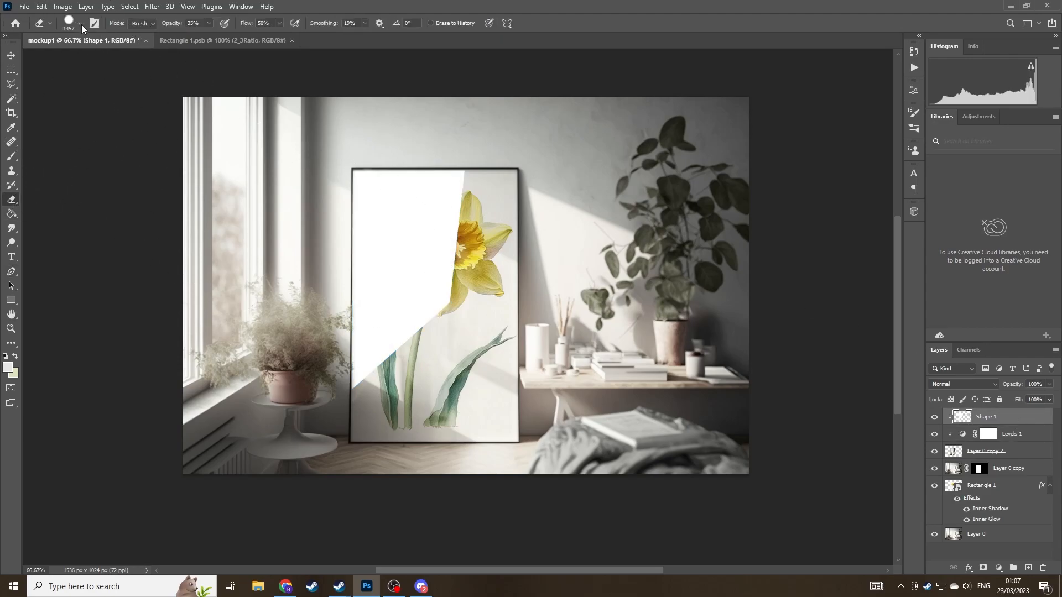
Step: Reduce the eraser brush size and settle the white sheen shape at about 49% opacity
left_click(79, 26)
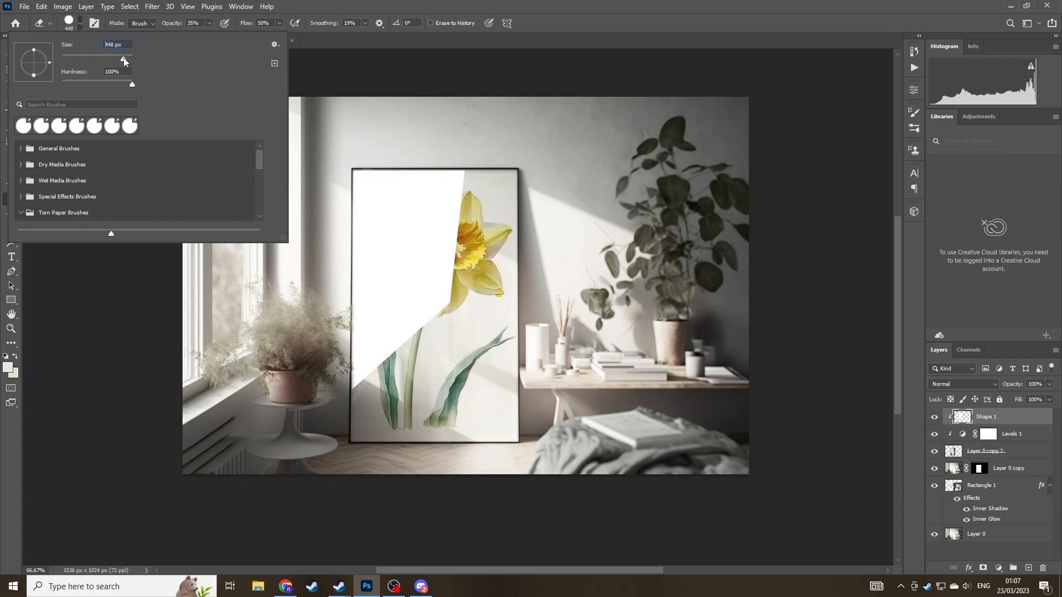
left_click_drag(124, 58, 128, 58)
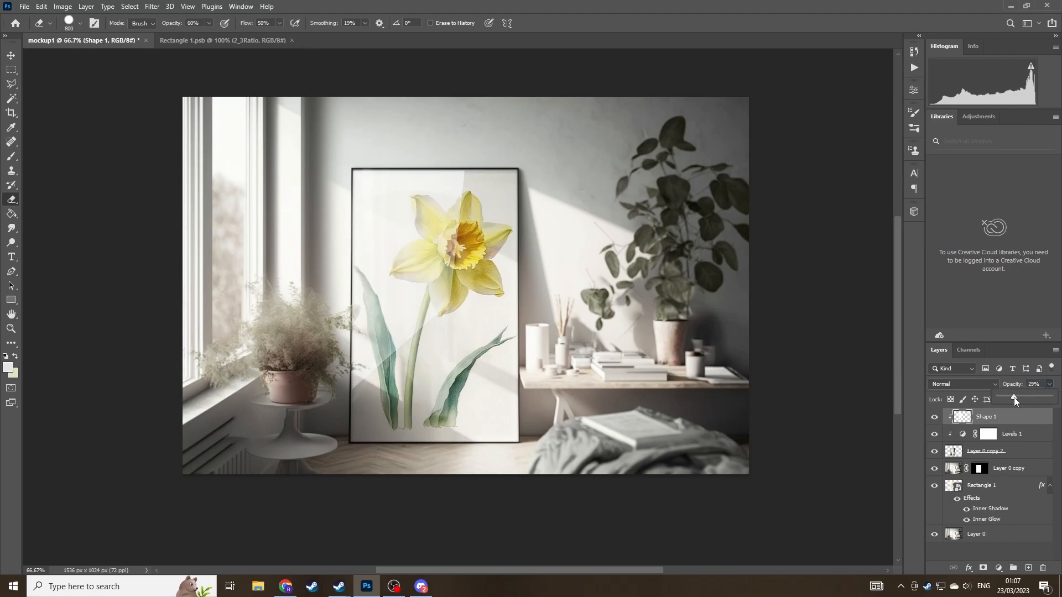
left_click_drag(1013, 398, 1009, 398)
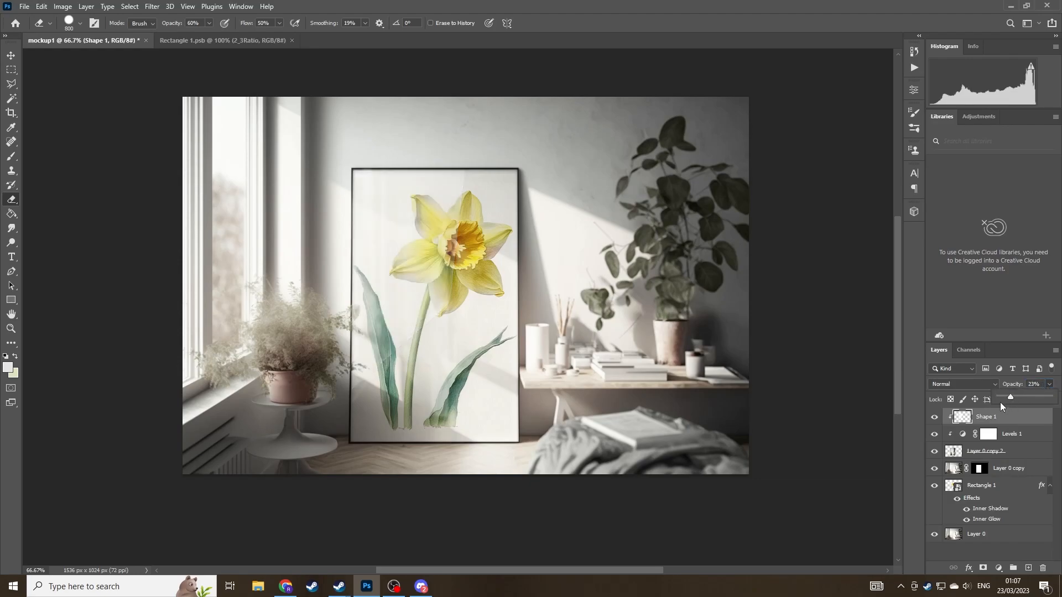
left_click_drag(1009, 397, 1026, 397)
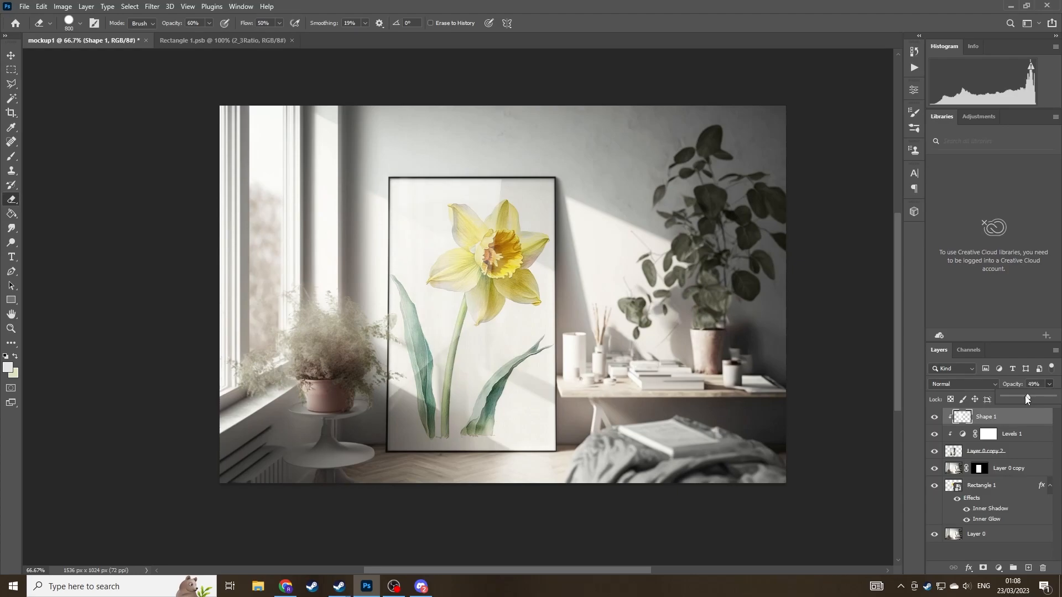
left_click_drag(1026, 398, 1021, 398)
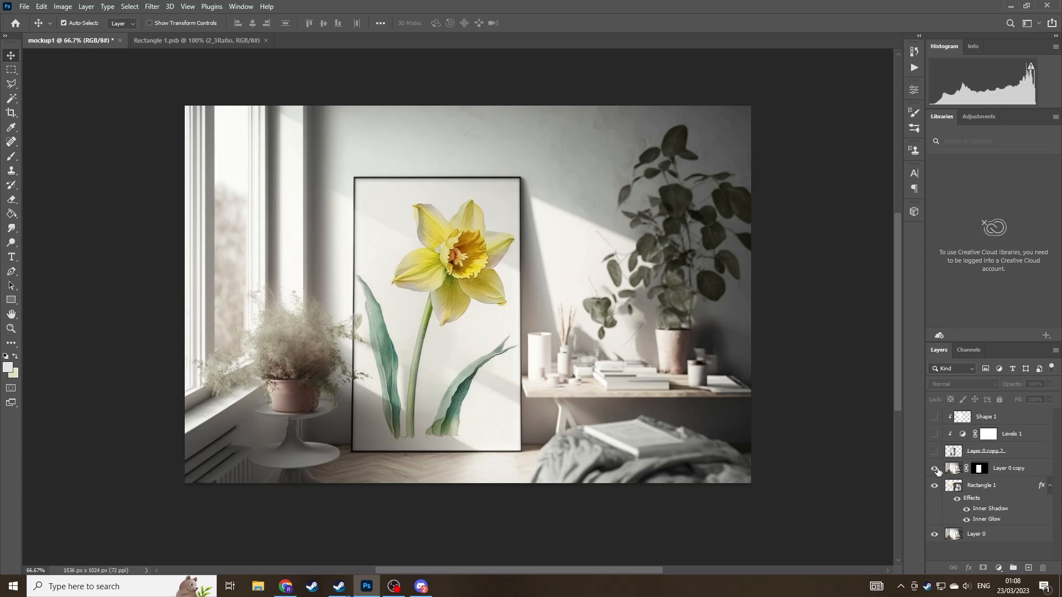
Step: Toggle off the daffodil print and light overlay layers, leaving the bare room photo with its empty frame
left_click(935, 468)
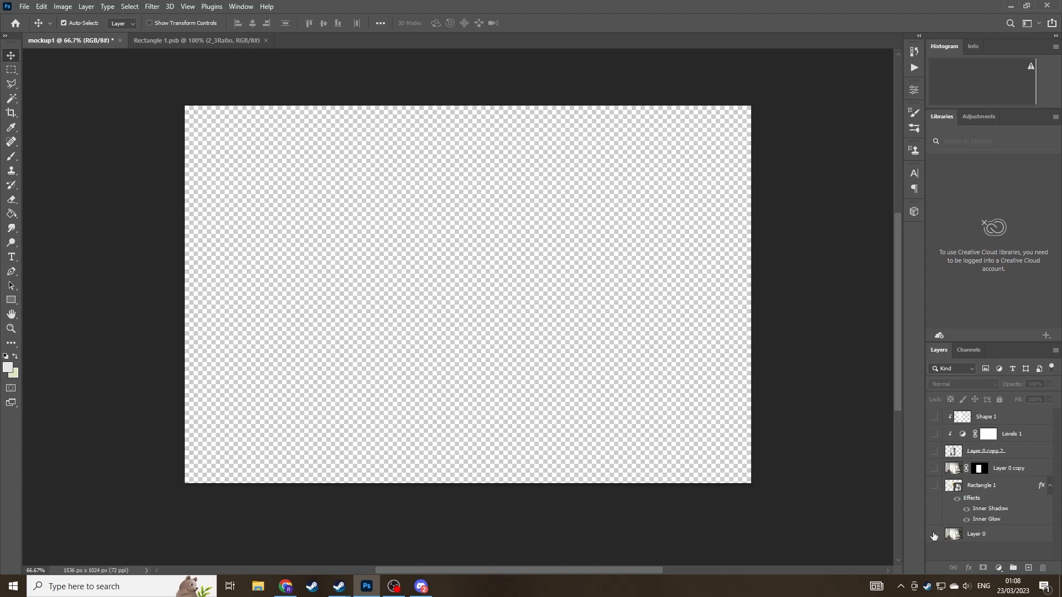
left_click(935, 486)
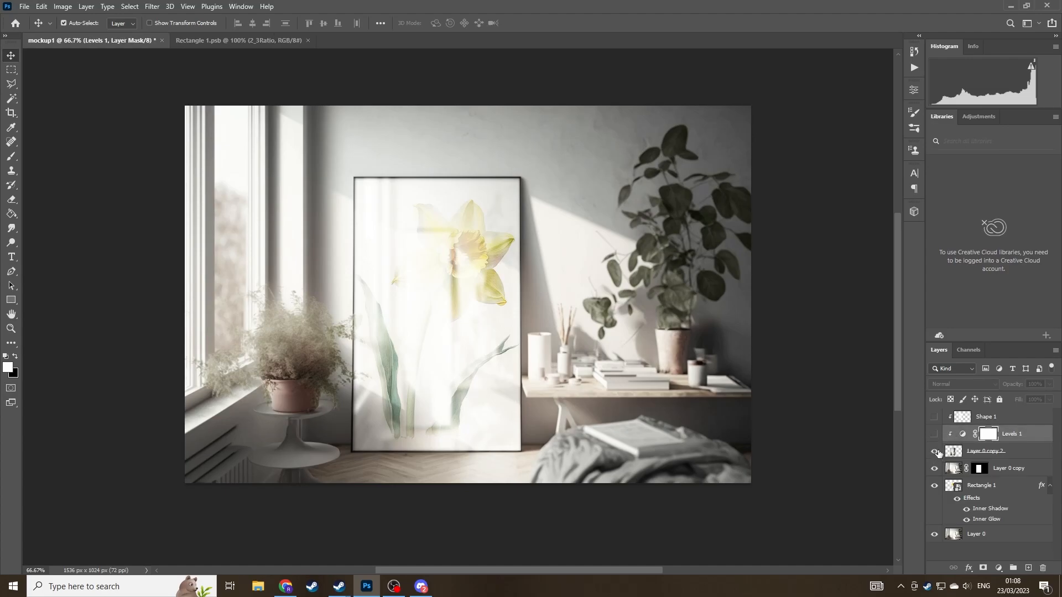
left_click(936, 452)
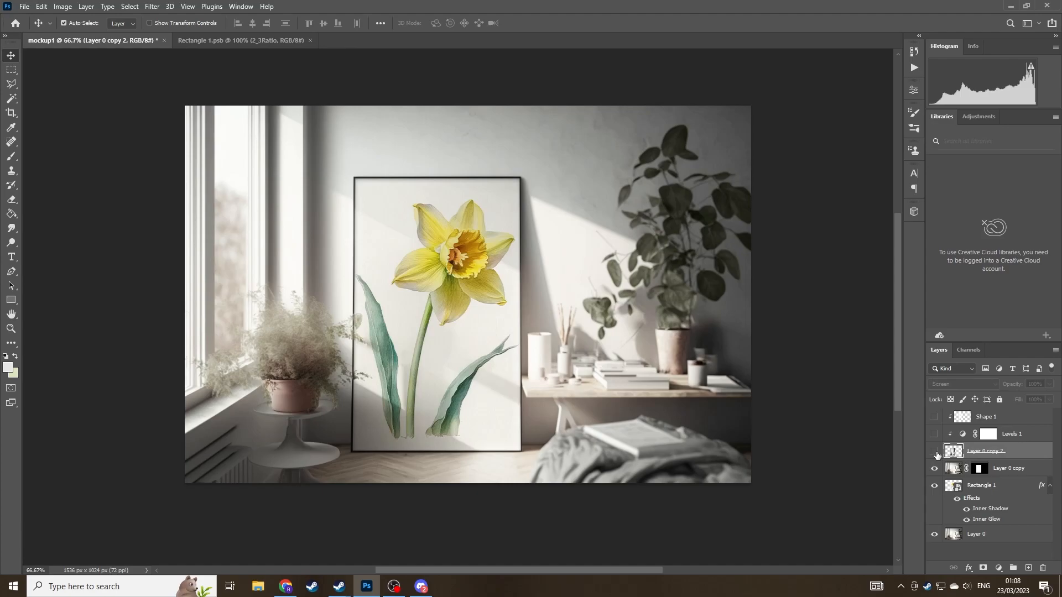
left_click(936, 451)
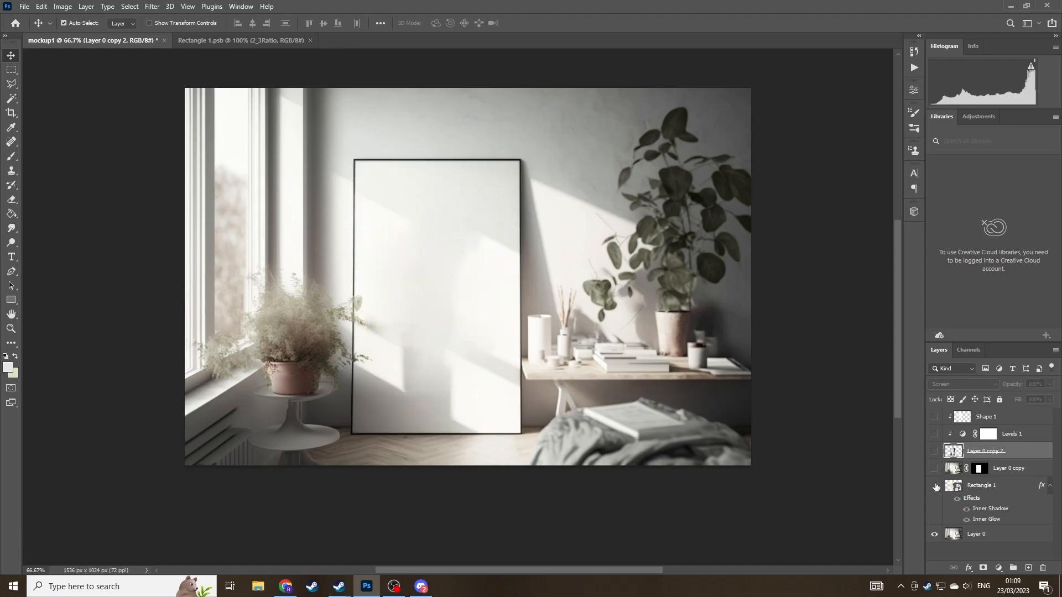